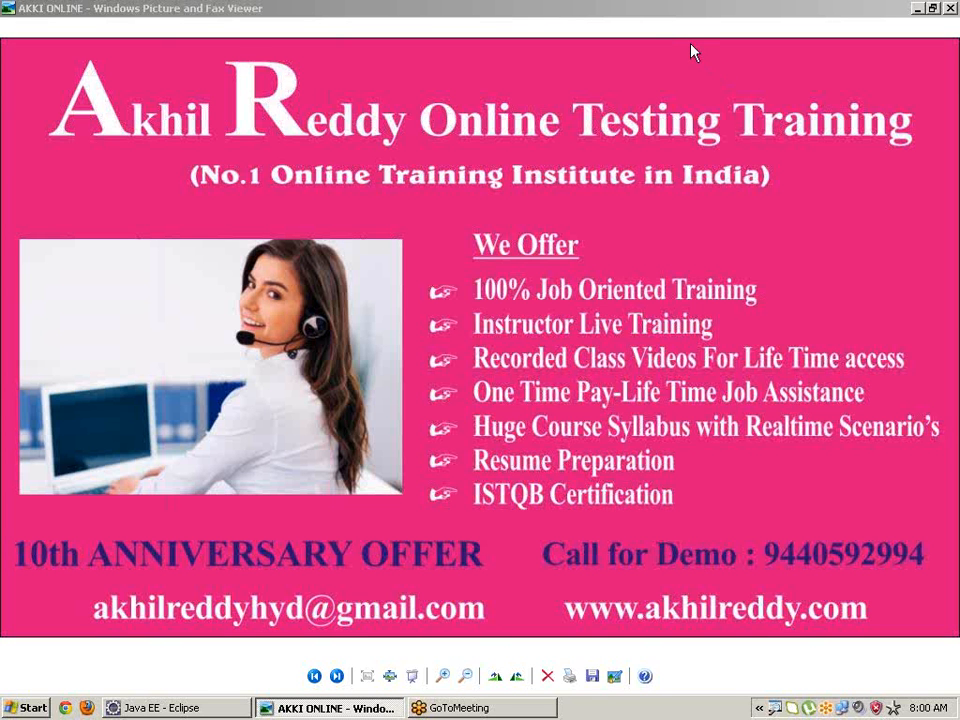
pyautogui.moveTo(700, 56)
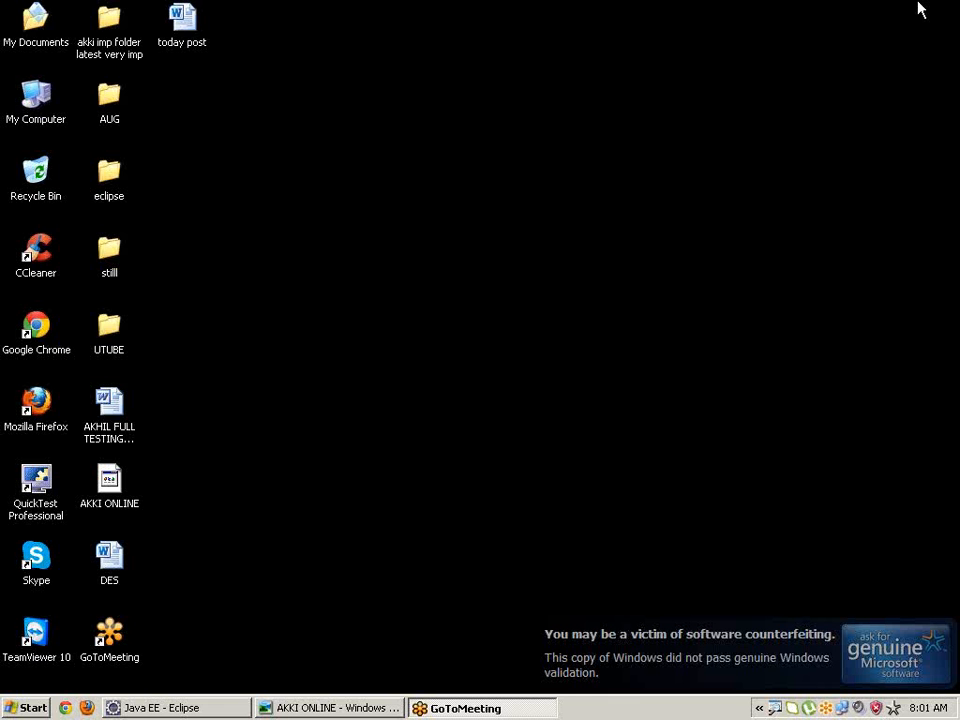
# Step: Create a new Java project named JAVAAAAAAA, declining the switch to the Java perspective
pyautogui.click(176, 708)
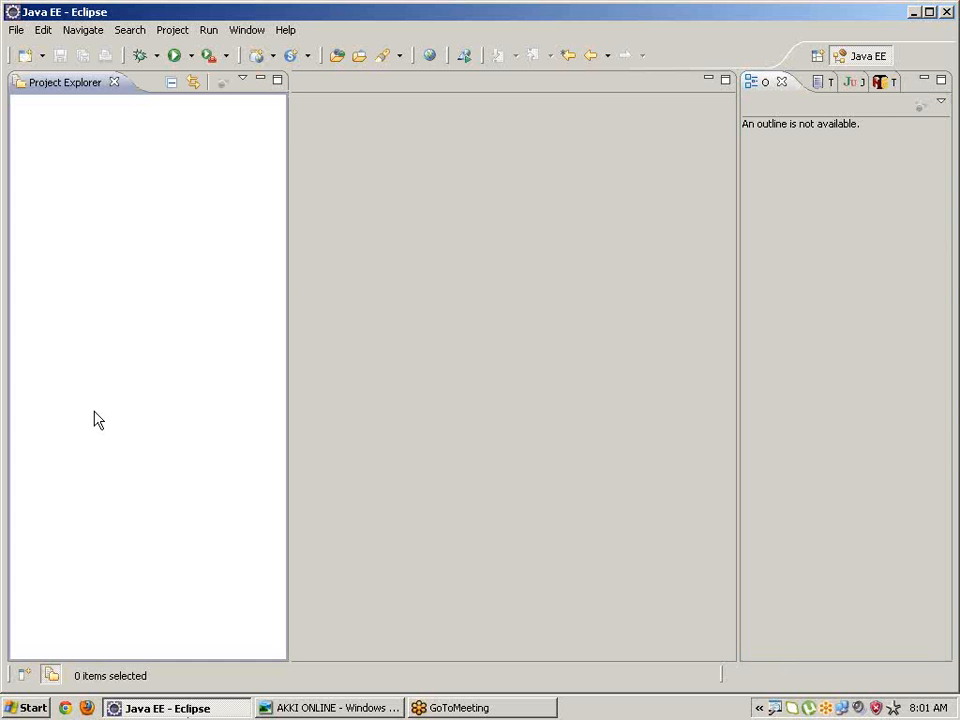
pyautogui.rightClick(98, 418)
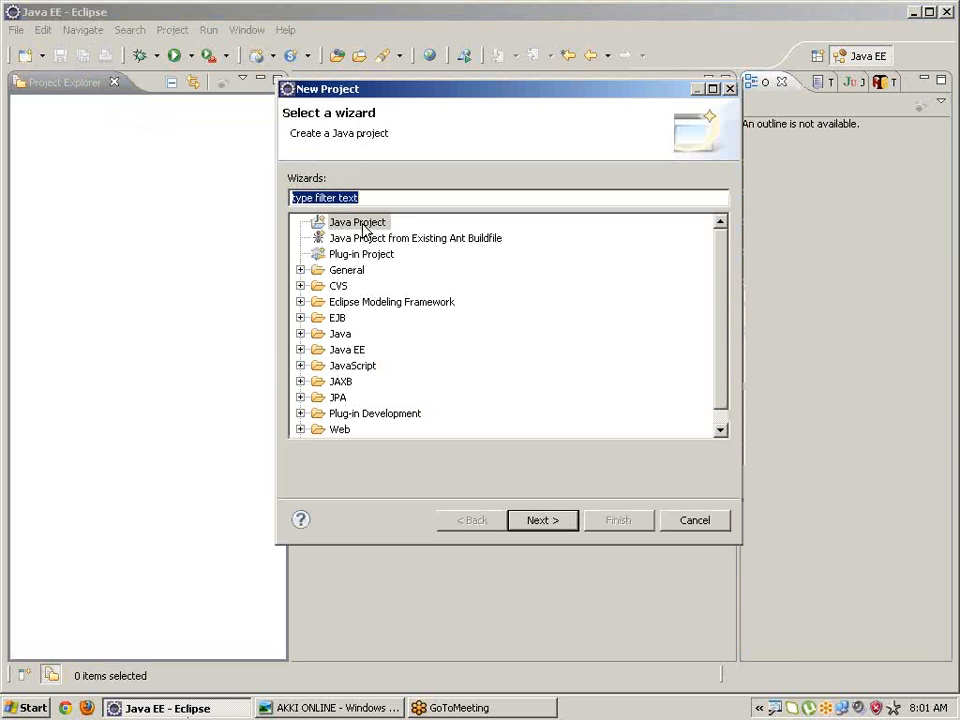
pyautogui.click(542, 520)
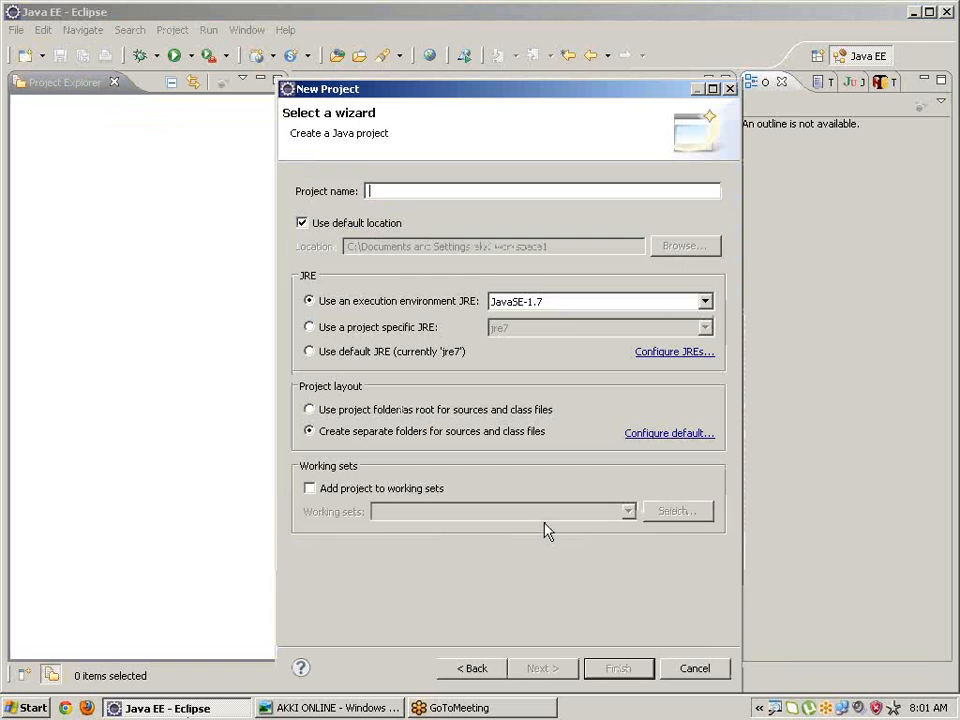
pyautogui.write('J')
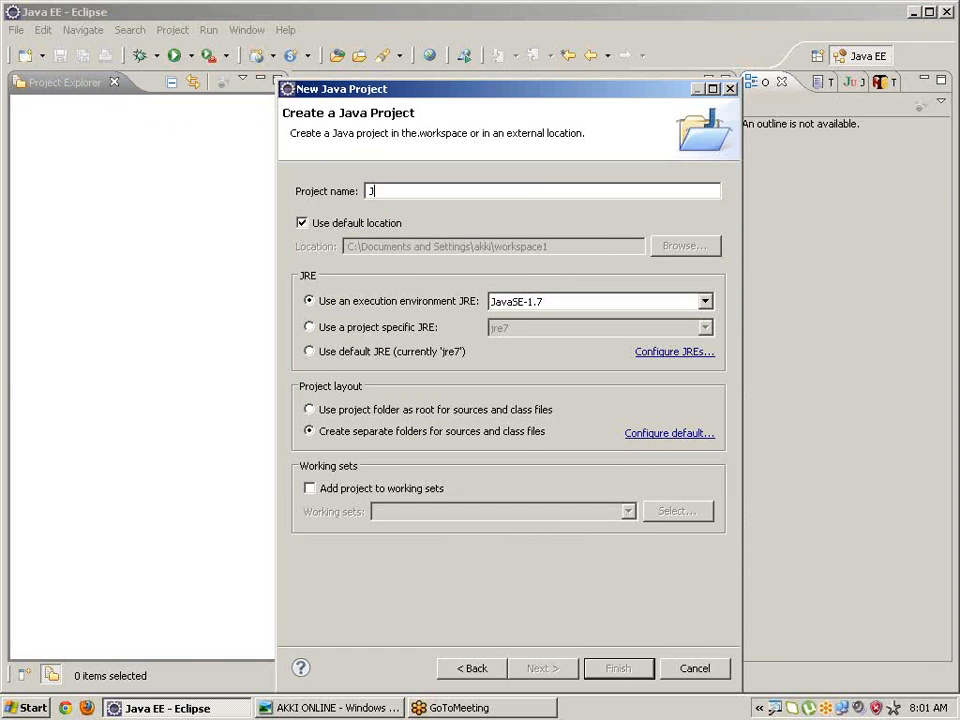
pyautogui.write('AVAAAAAAA')
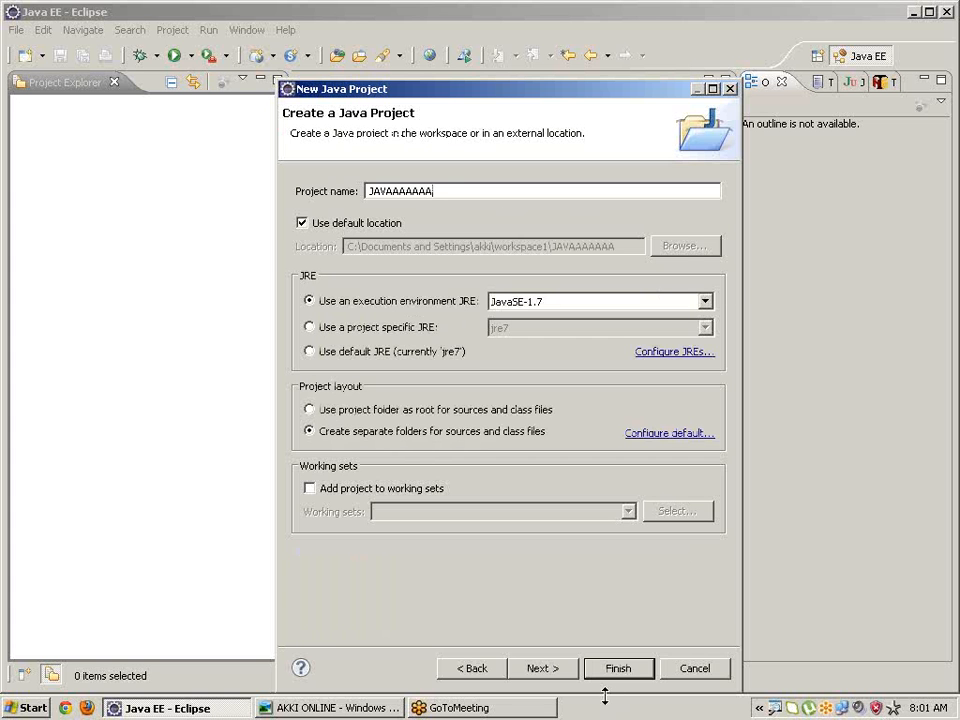
pyautogui.click(616, 668)
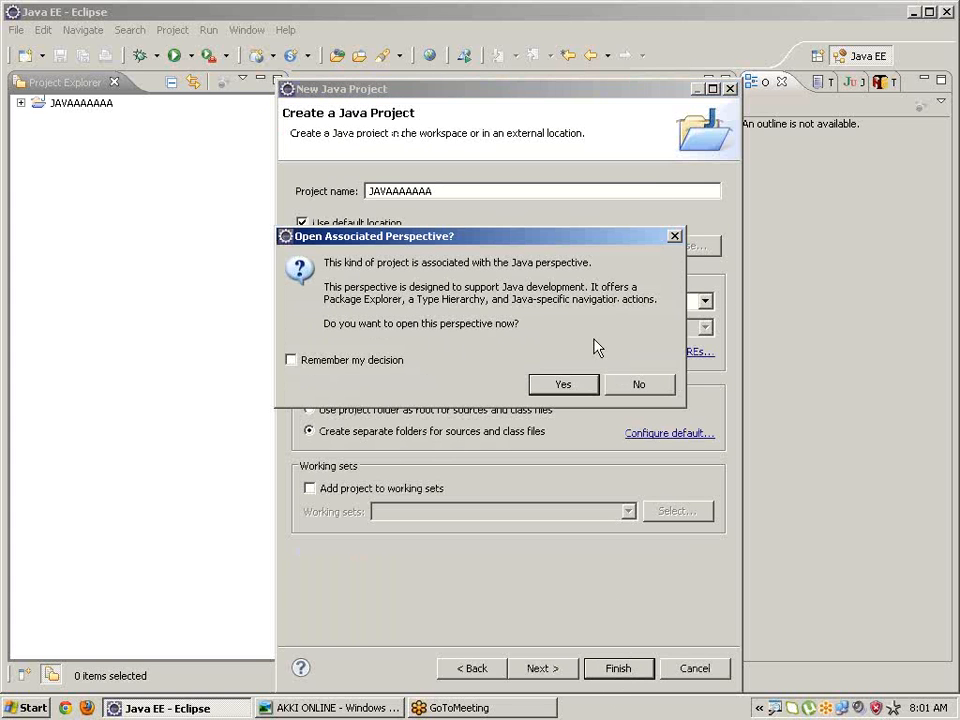
pyautogui.click(638, 384)
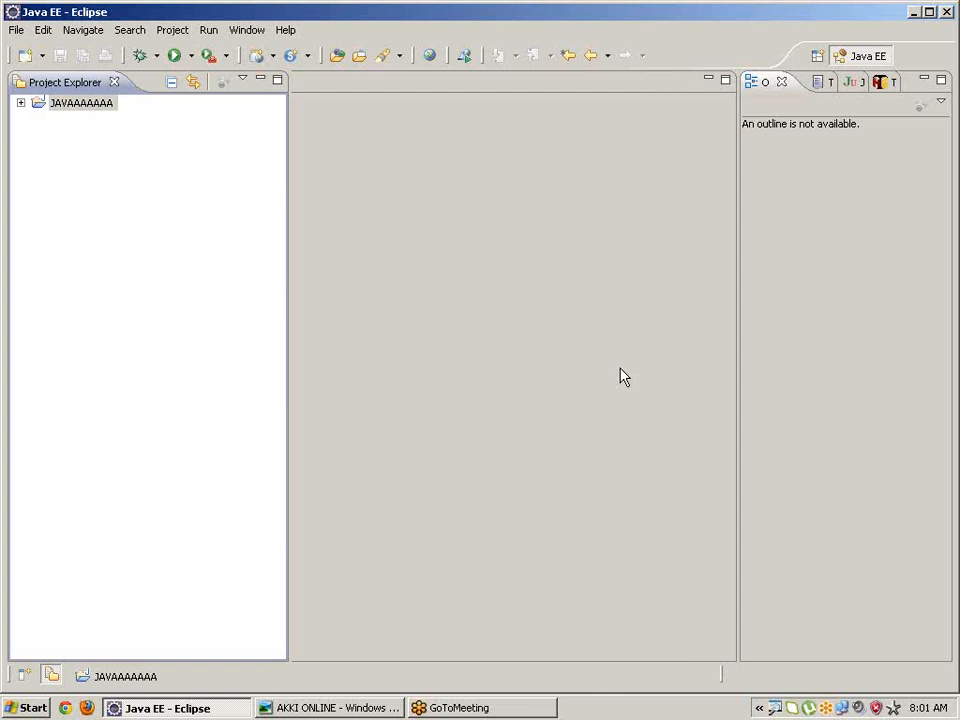
pyautogui.moveTo(620, 328)
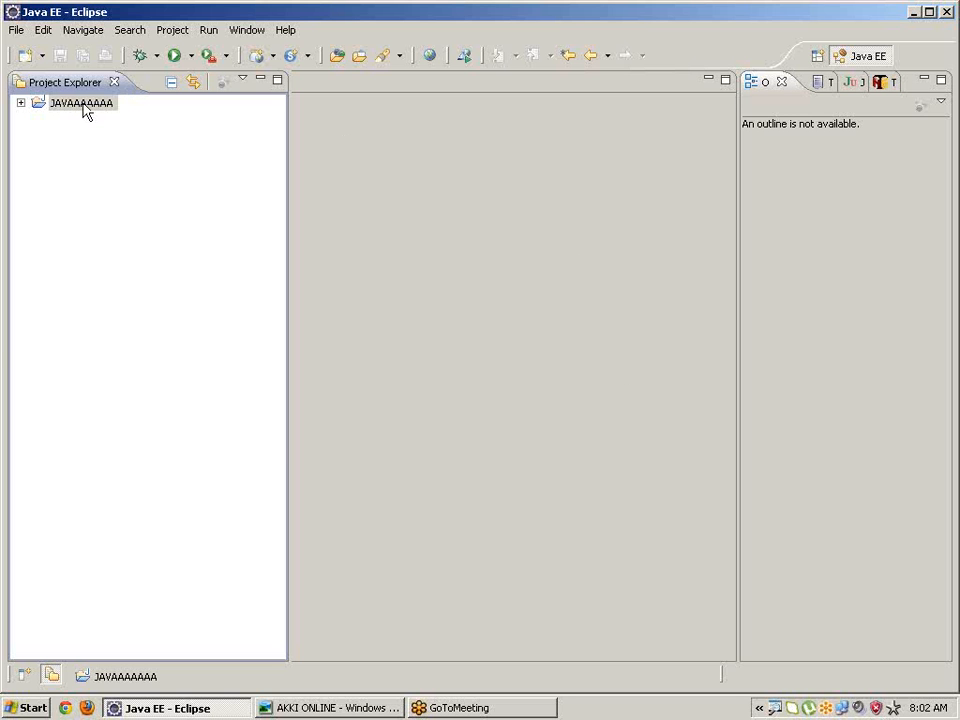
# Step: Add the Selenium external JARs to JAVAAAAAAA's build path via project Properties and apply
pyautogui.rightClick(80, 104)
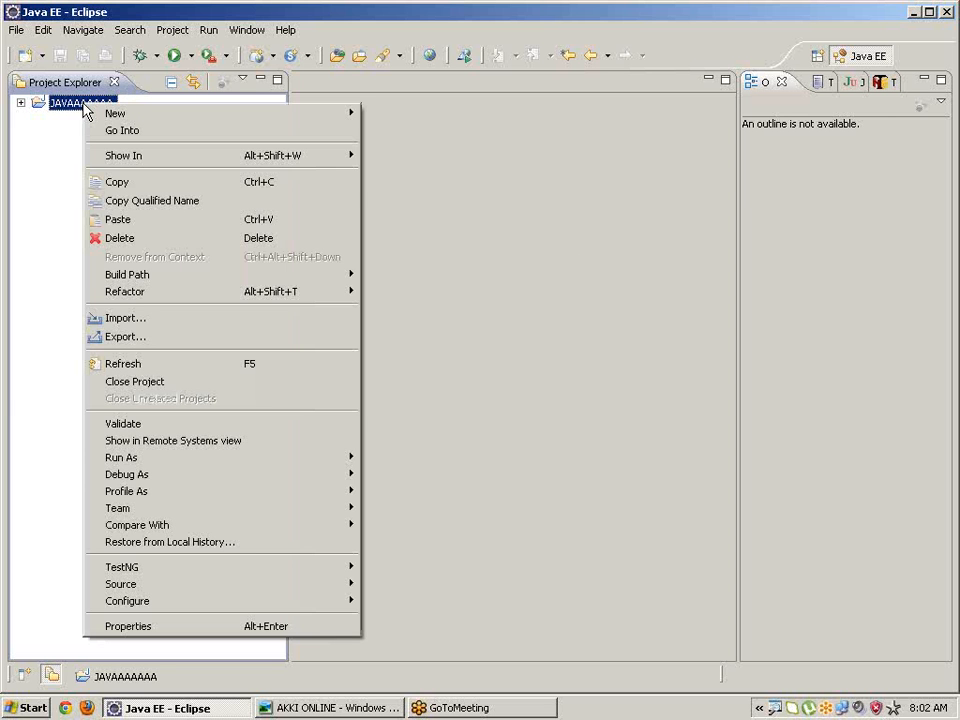
pyautogui.moveTo(128, 624)
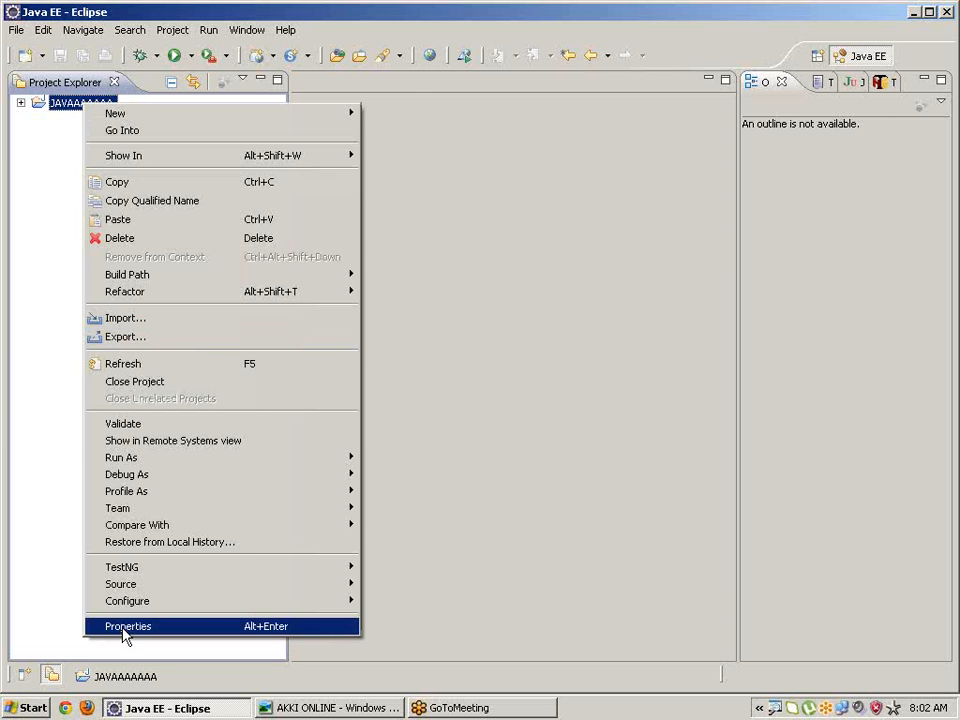
pyautogui.click(128, 624)
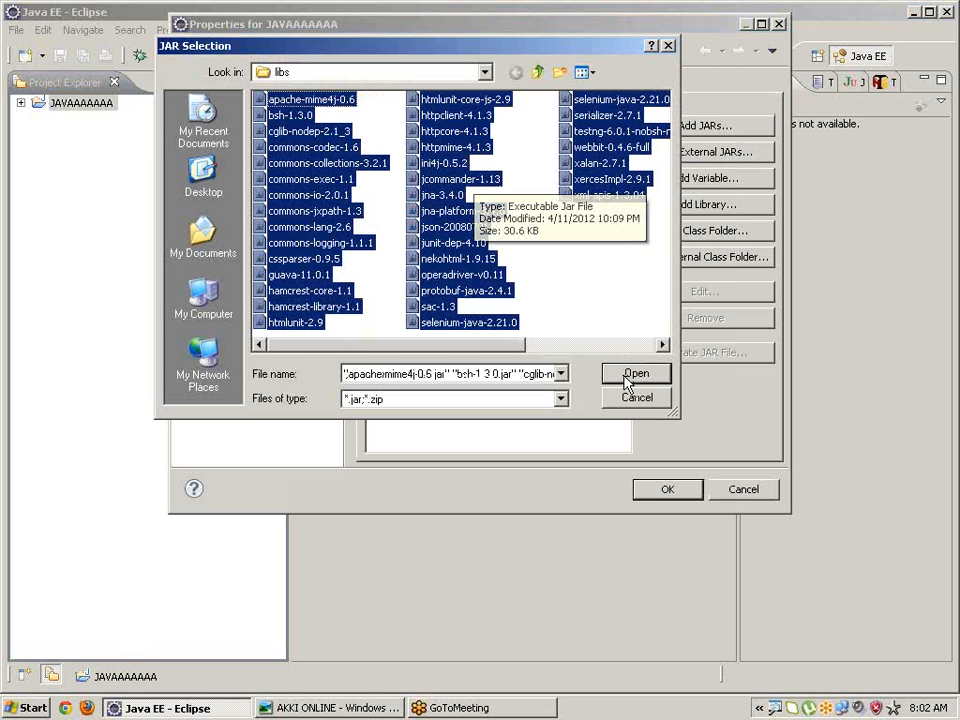
pyautogui.click(636, 374)
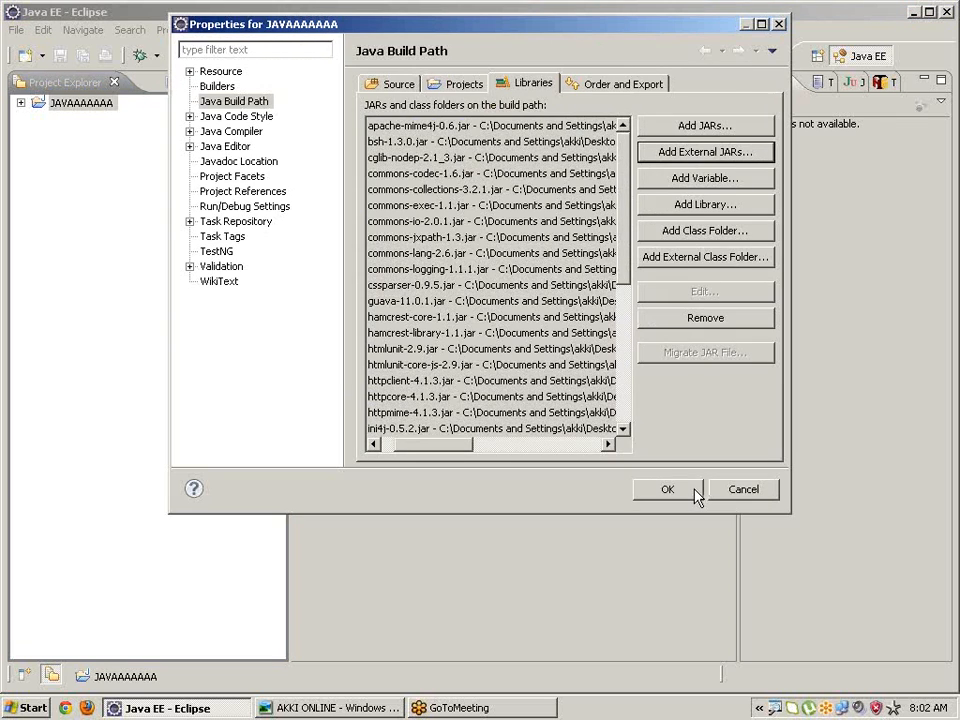
pyautogui.click(668, 488)
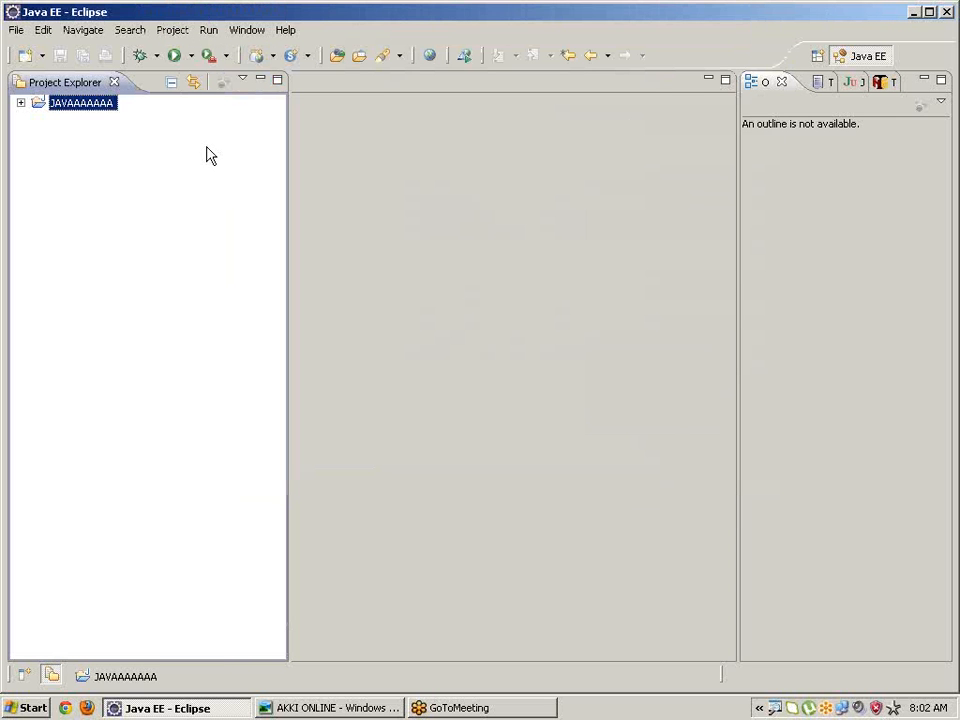
pyautogui.moveTo(52, 78)
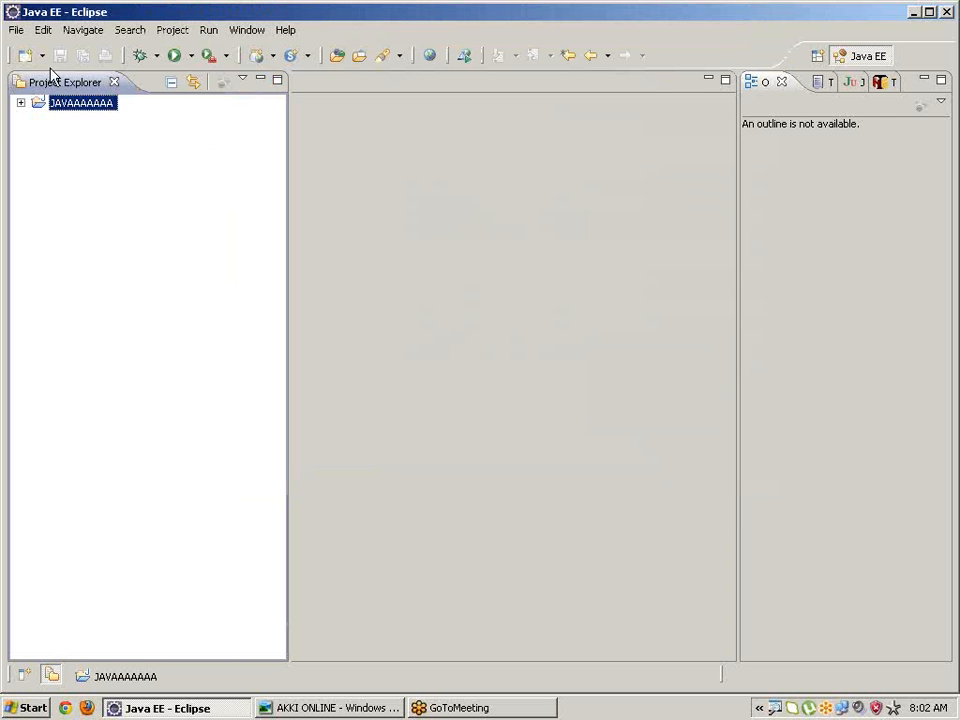
# Step: Create class checkkkkk in src with a generated public static void main stub
pyautogui.click(20, 104)
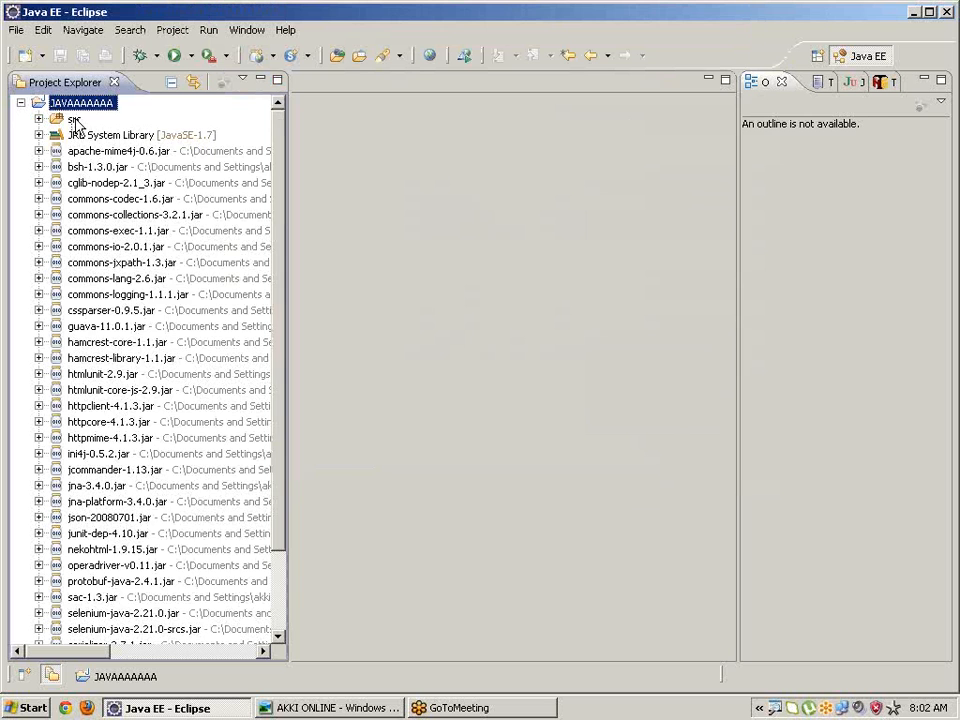
pyautogui.rightClick(74, 120)
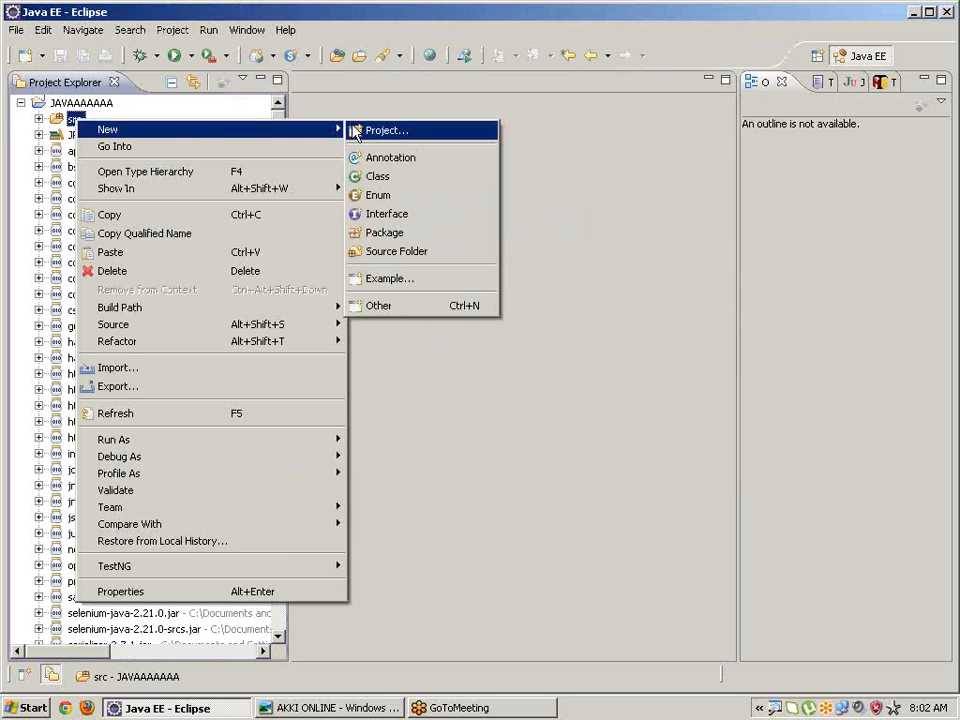
pyautogui.click(376, 176)
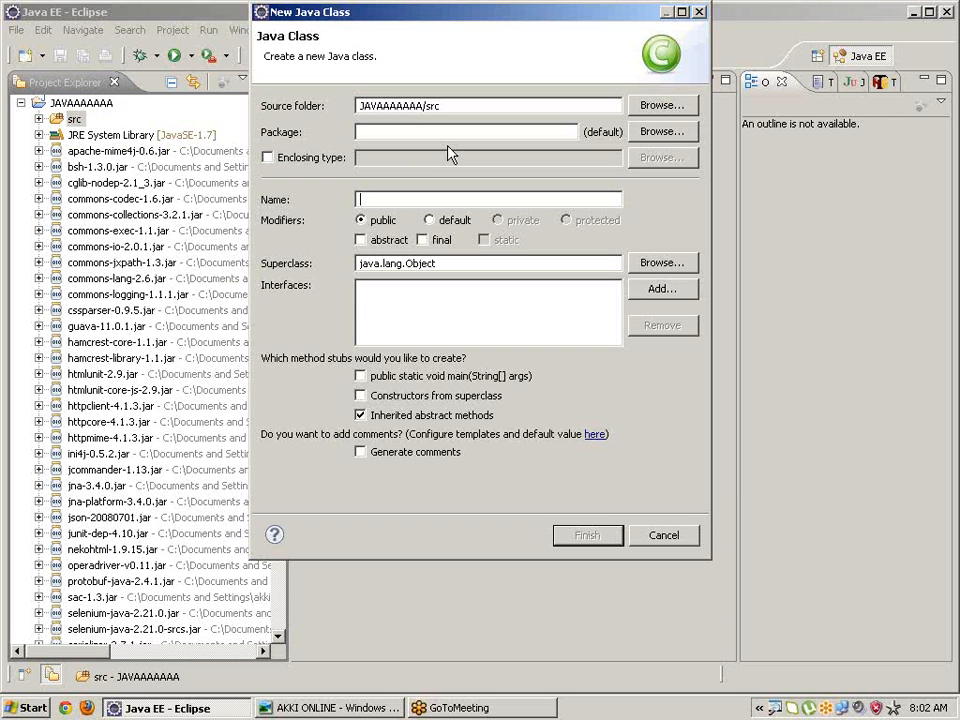
pyautogui.write('checkkkkk')
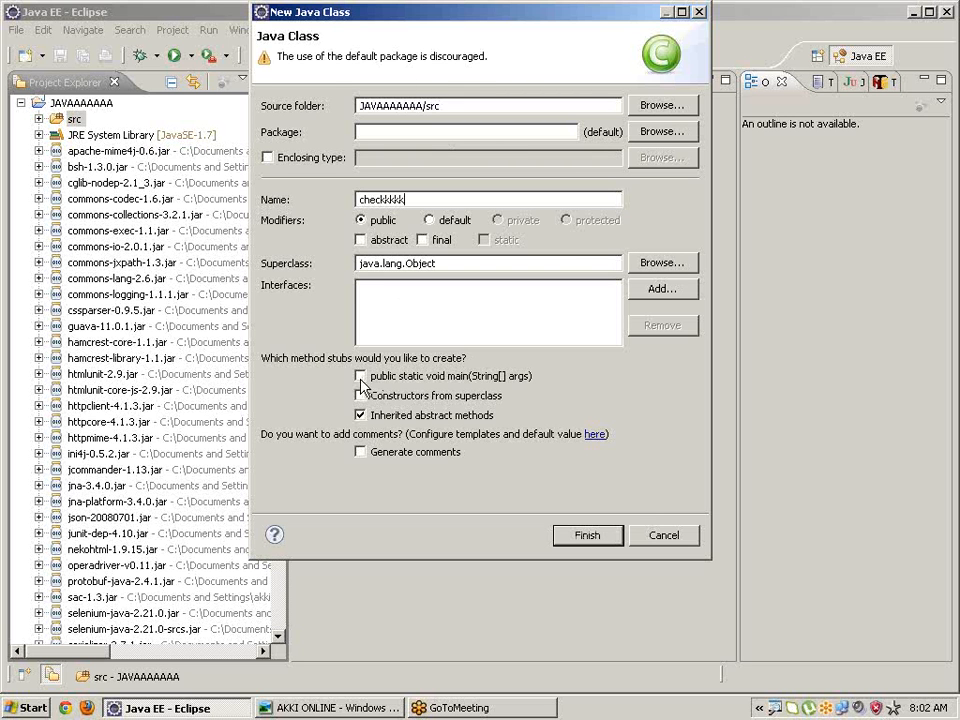
pyautogui.click(360, 376)
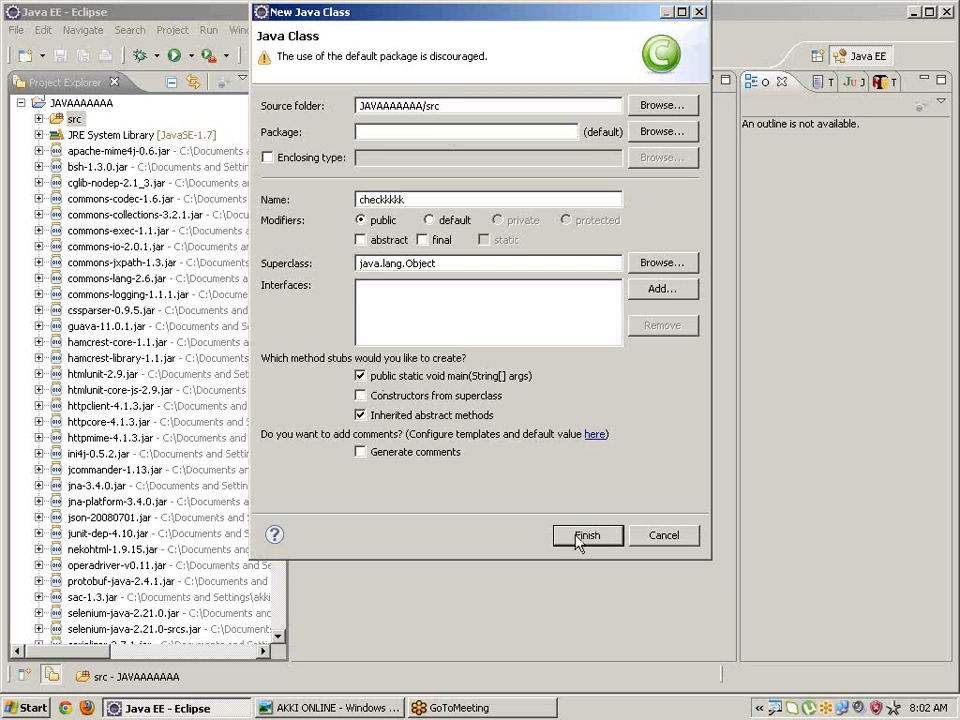
pyautogui.click(588, 536)
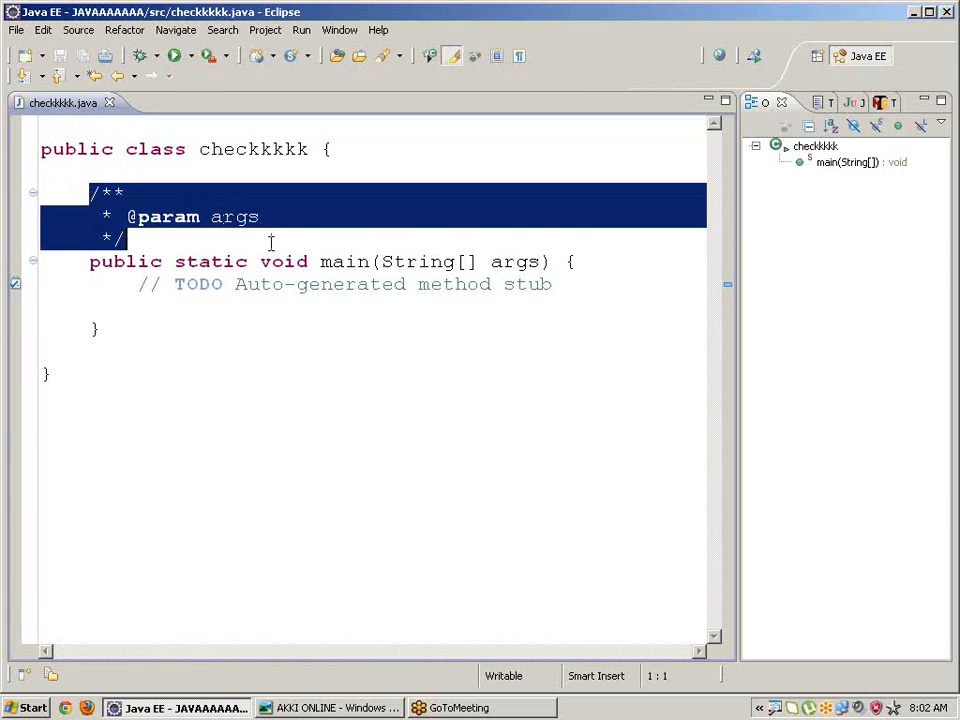
# Step: Replace the generated comment with webdriver wd = new firefoxdriver() in main
pyautogui.press('Delete')
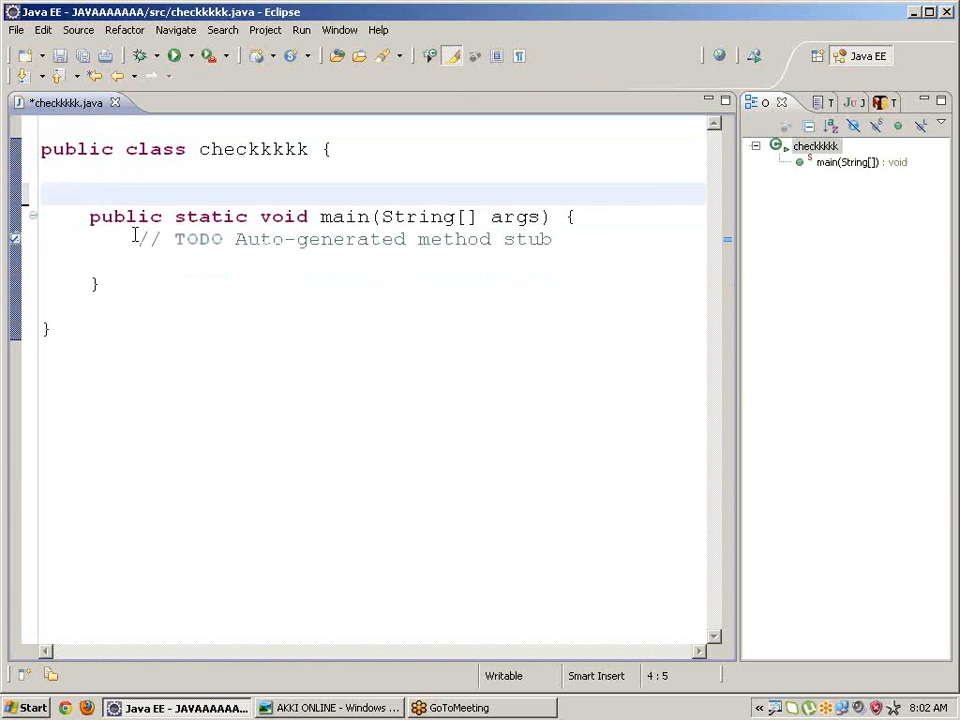
pyautogui.write('w')
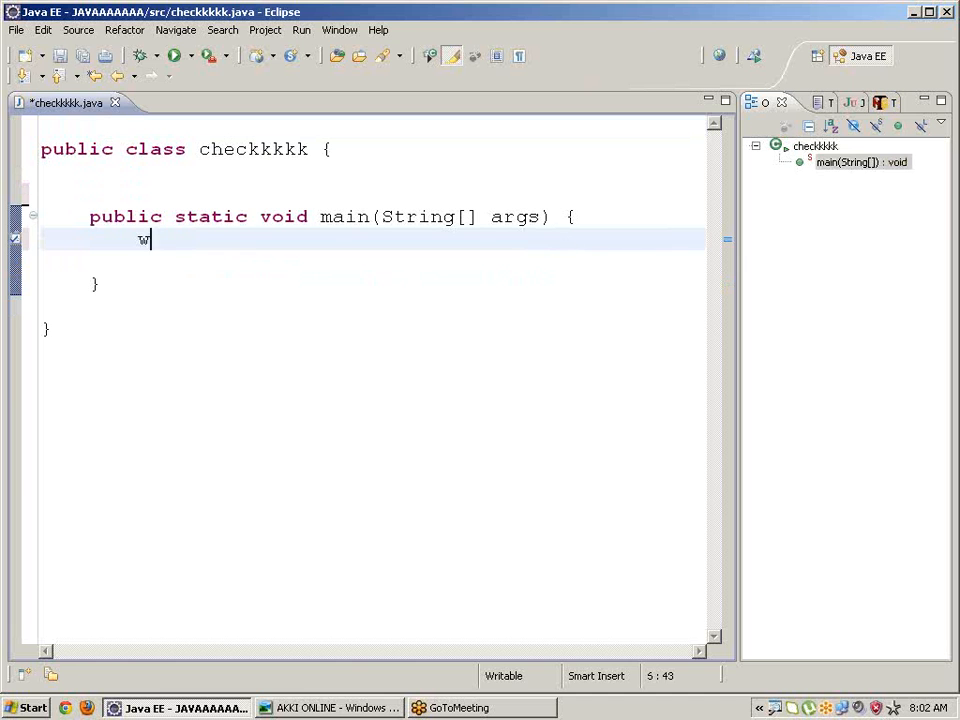
pyautogui.write('ebdriver wd')
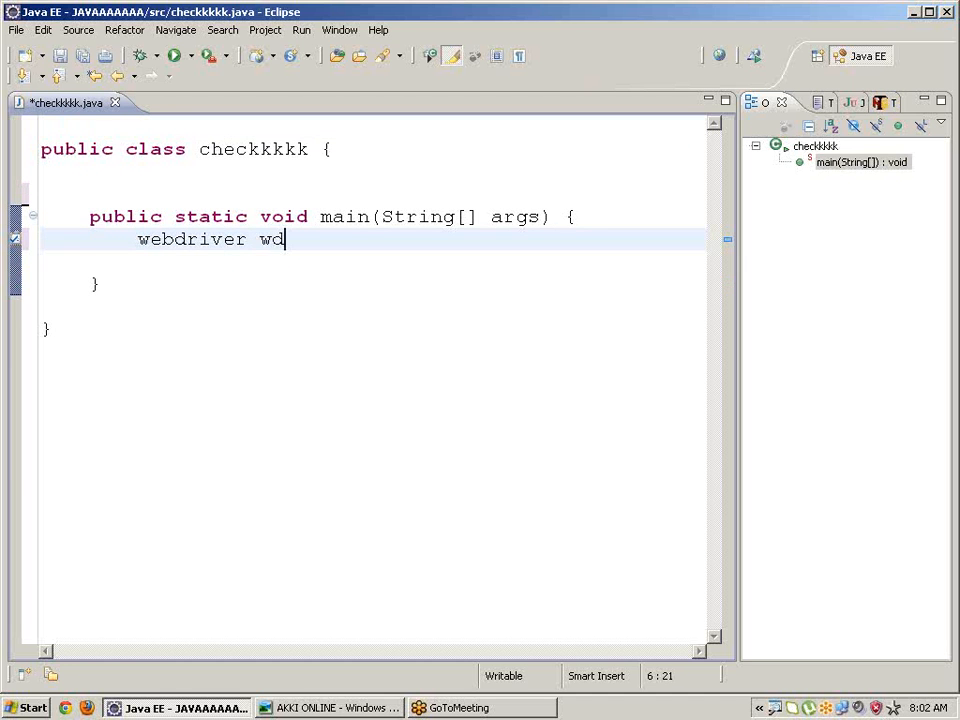
pyautogui.write('=n')
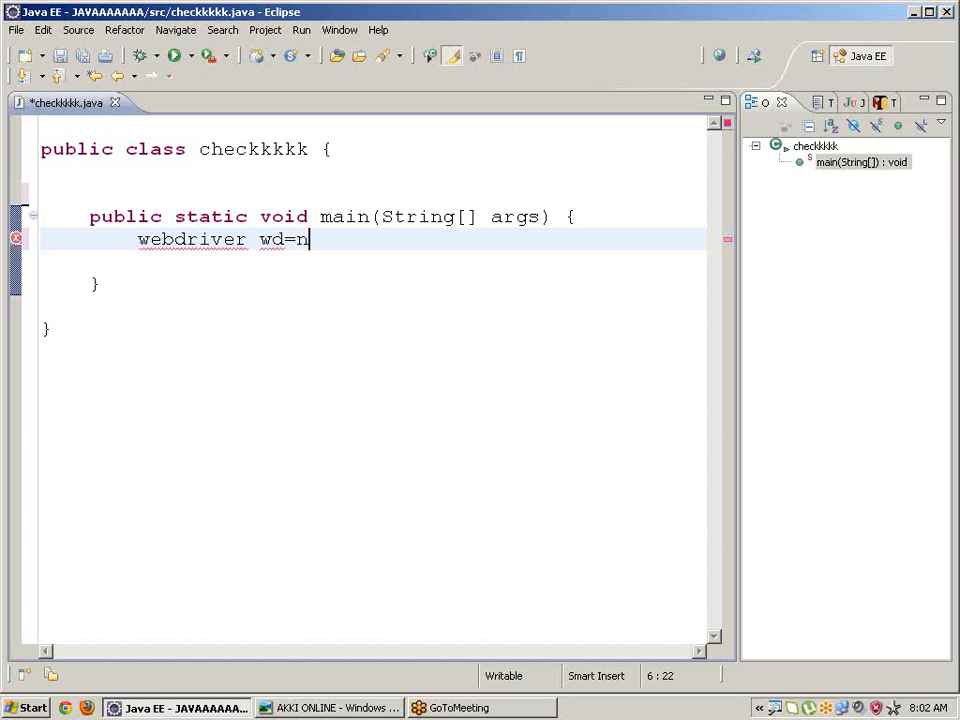
pyautogui.write('ew fire')
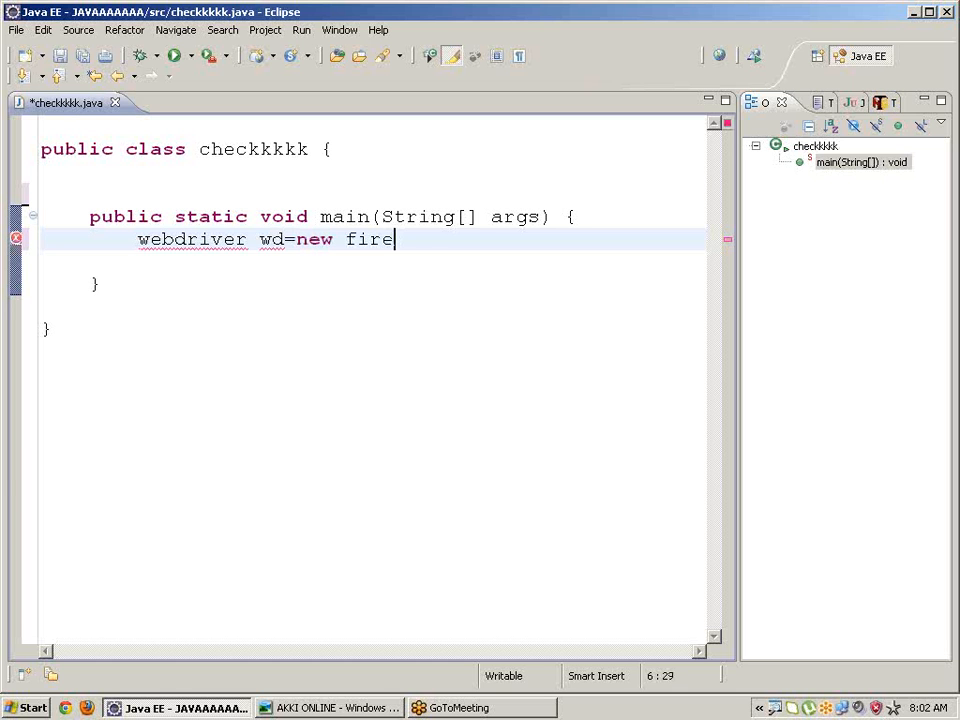
pyautogui.write('foxdr')
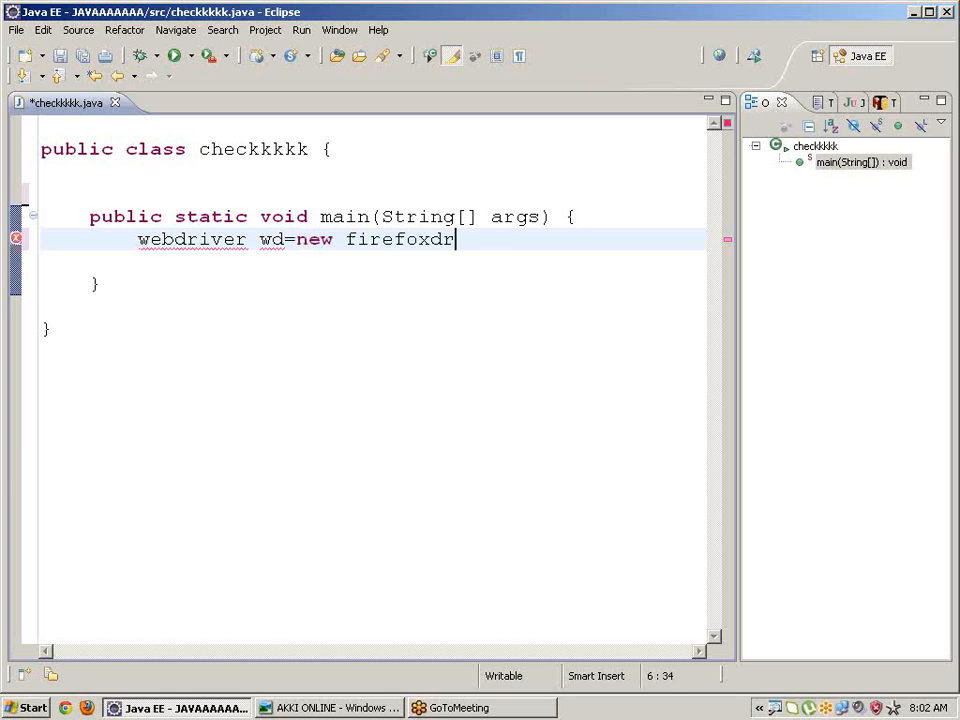
pyautogui.write('iver')
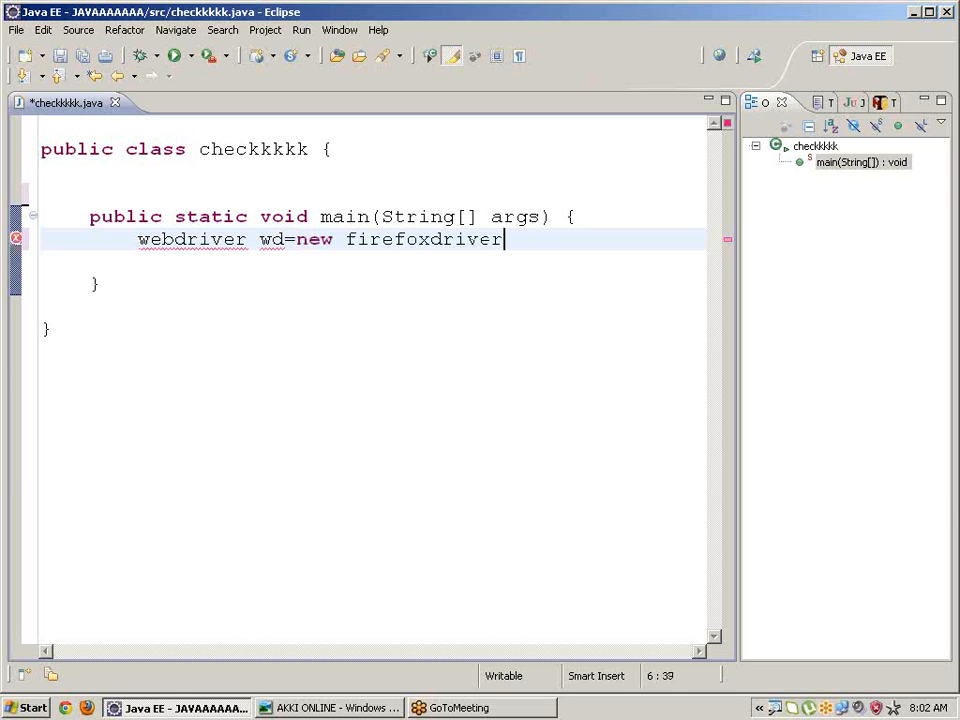
pyautogui.write('()')
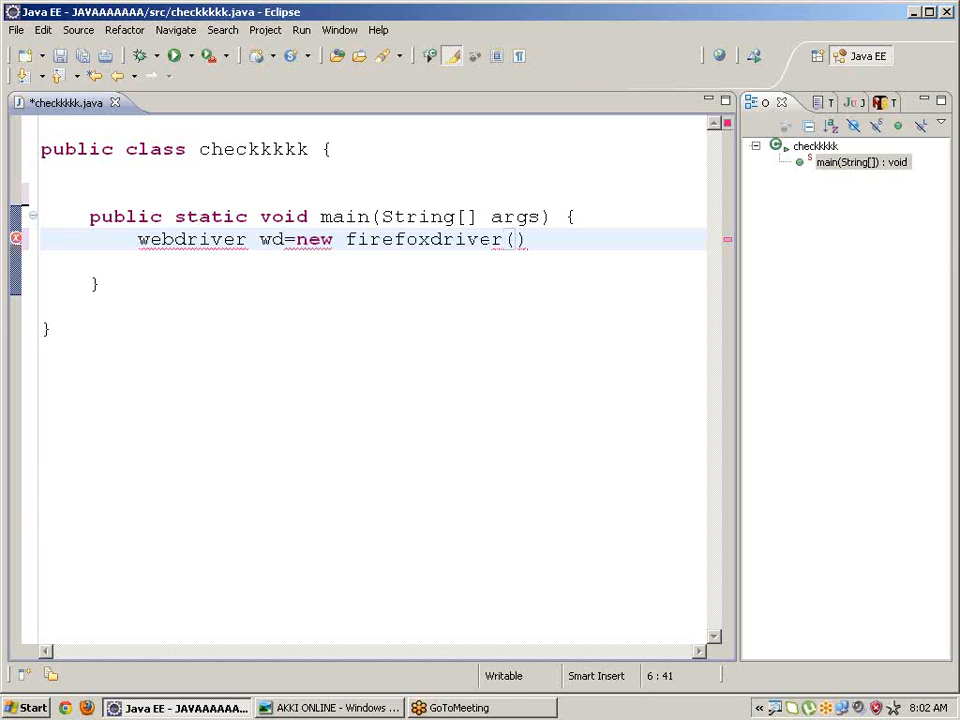
# Step: Add wd.get("http:telugumatrimony.com") to open the site
pyautogui.write('wd')
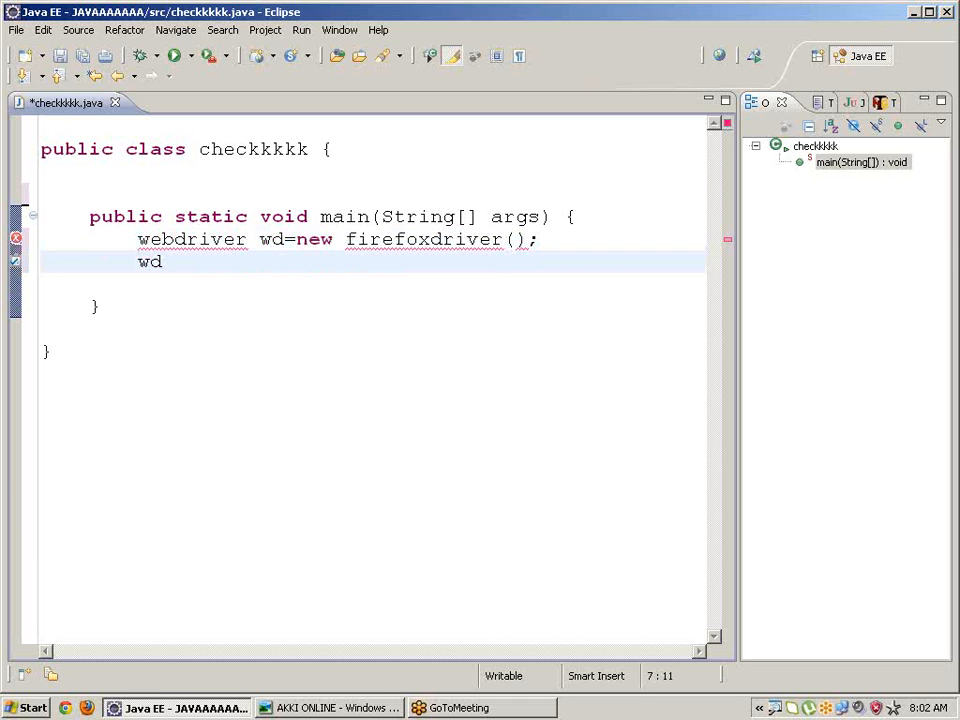
pyautogui.write('.get("')
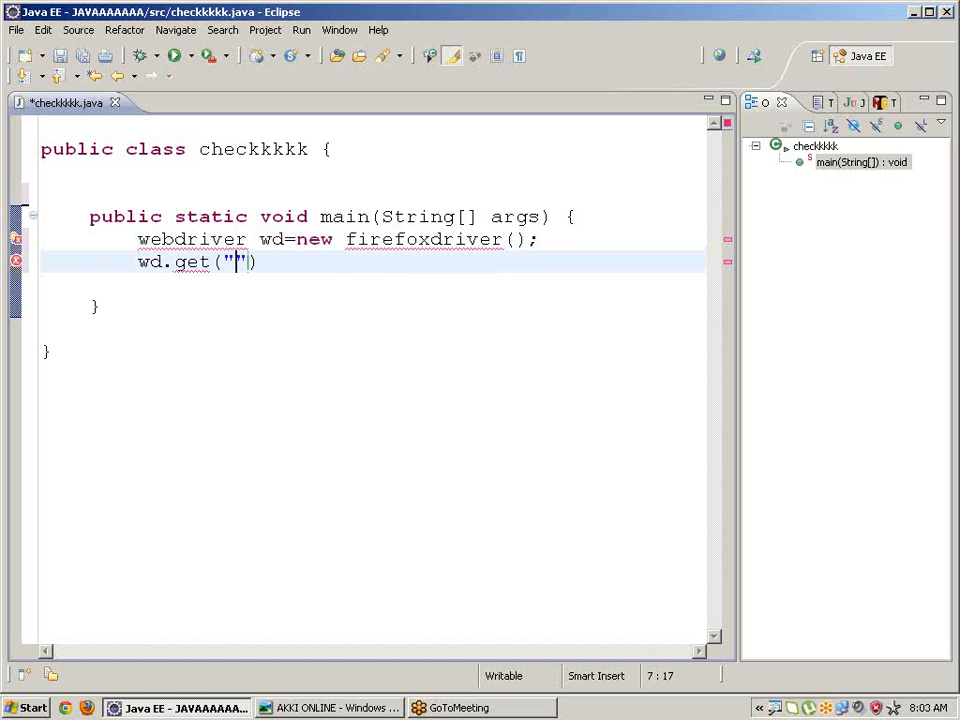
pyautogui.write('http')
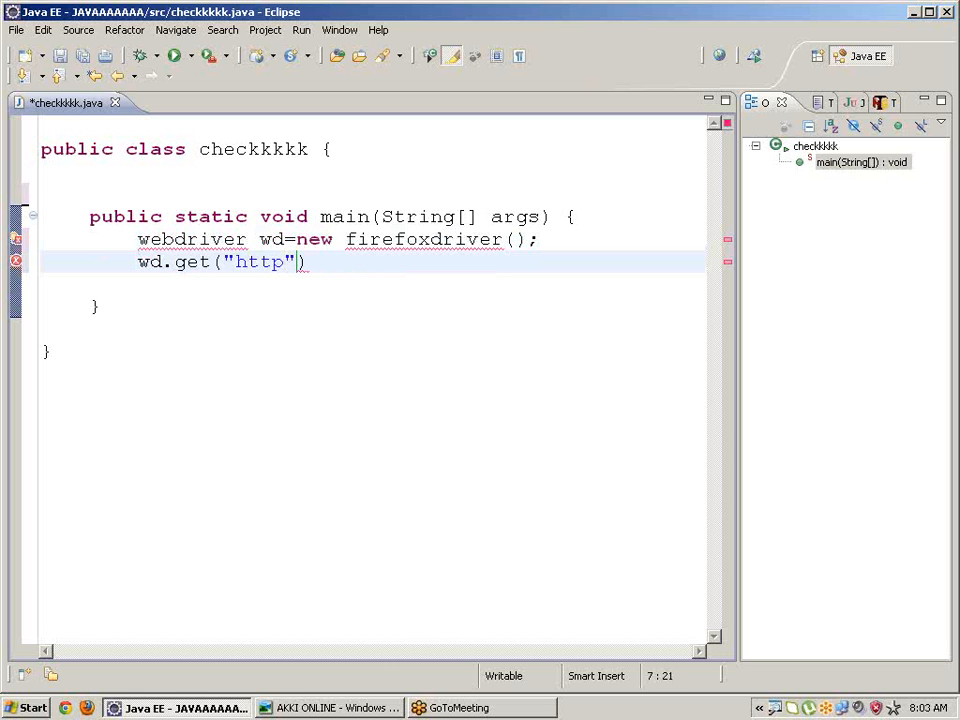
pyautogui.write(':')
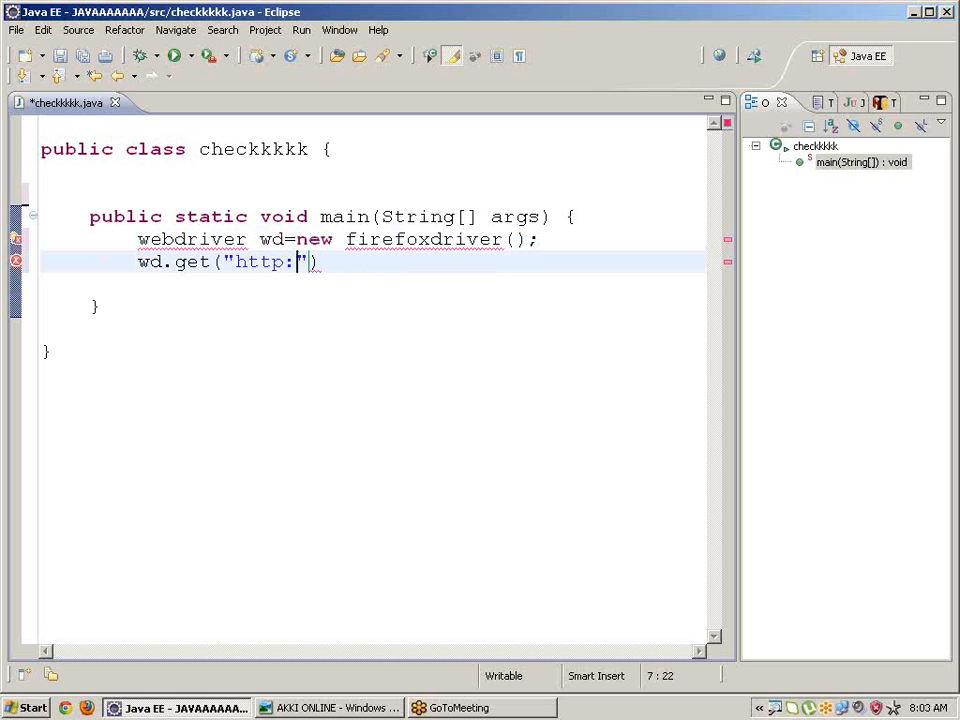
pyautogui.write('telu')
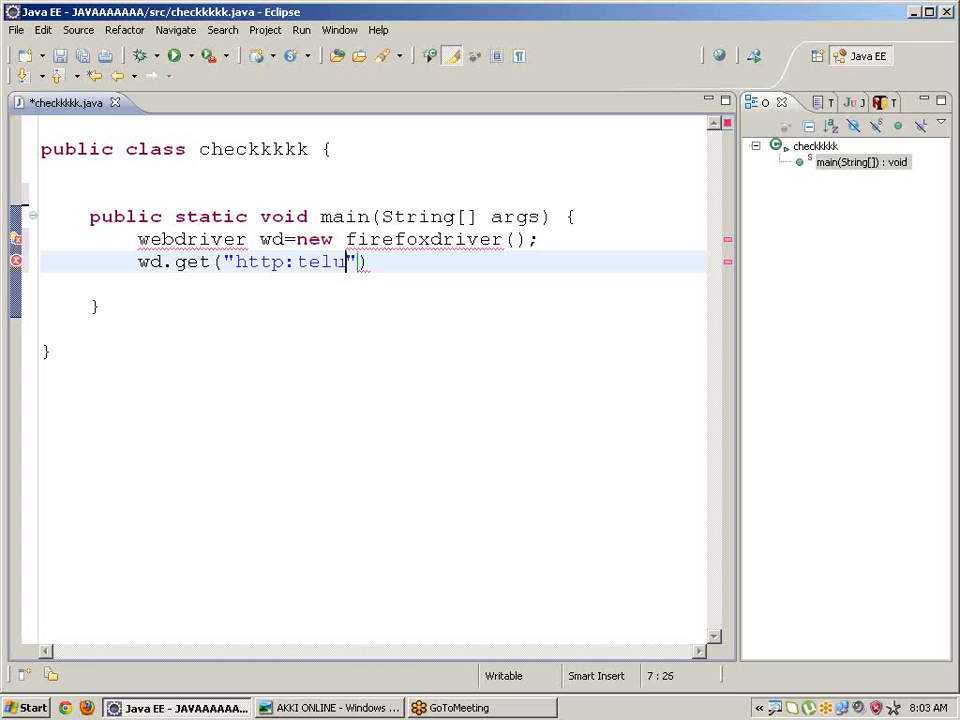
pyautogui.write('gumatr')
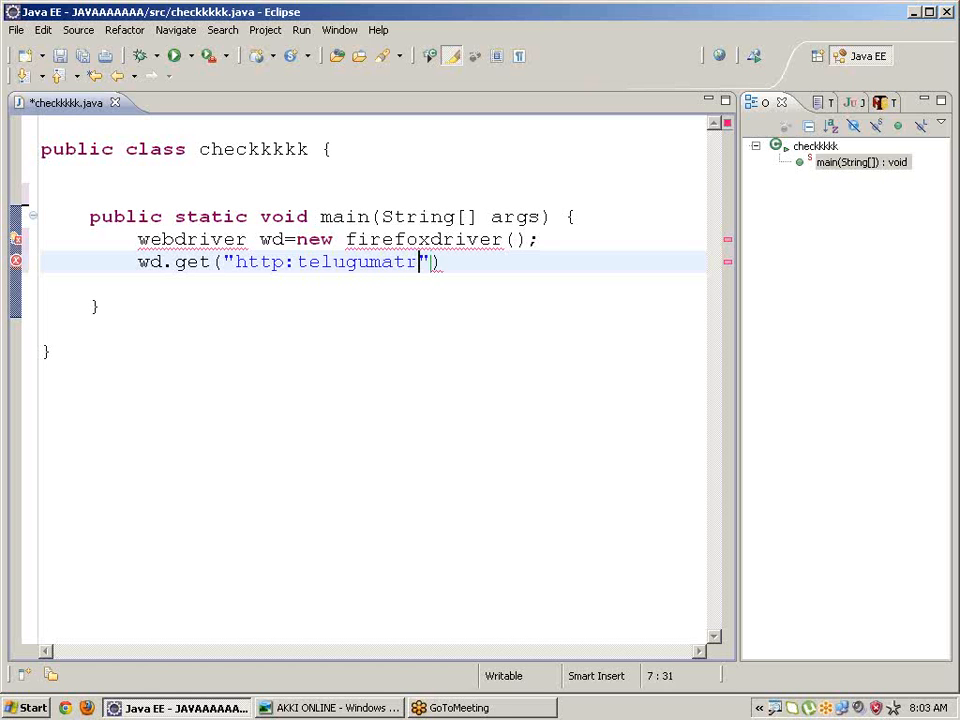
pyautogui.write('imony')
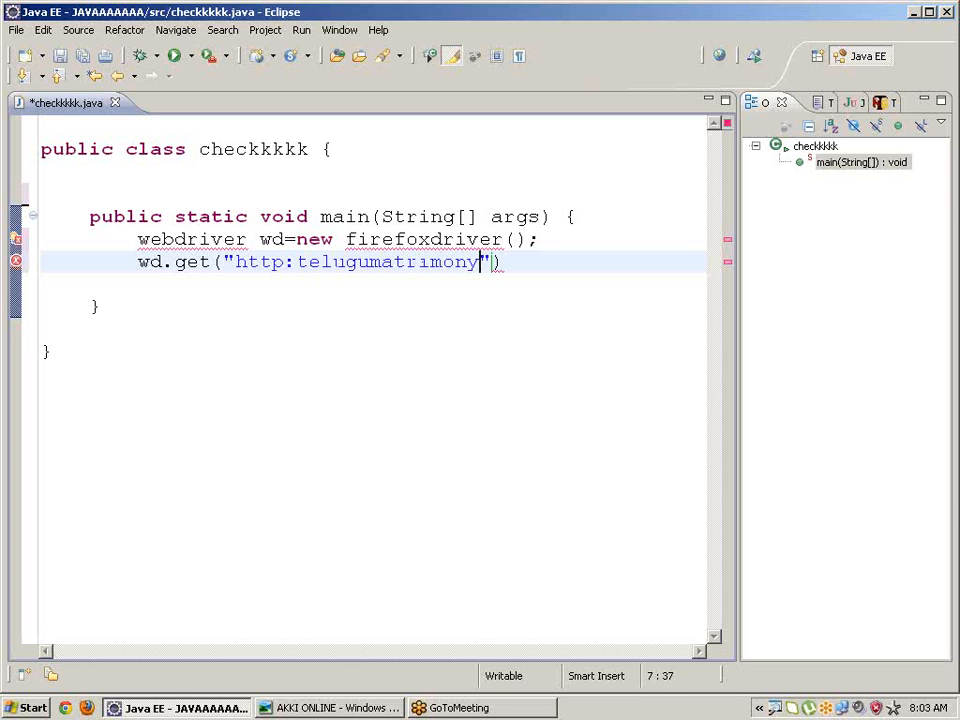
pyautogui.write('.oo')
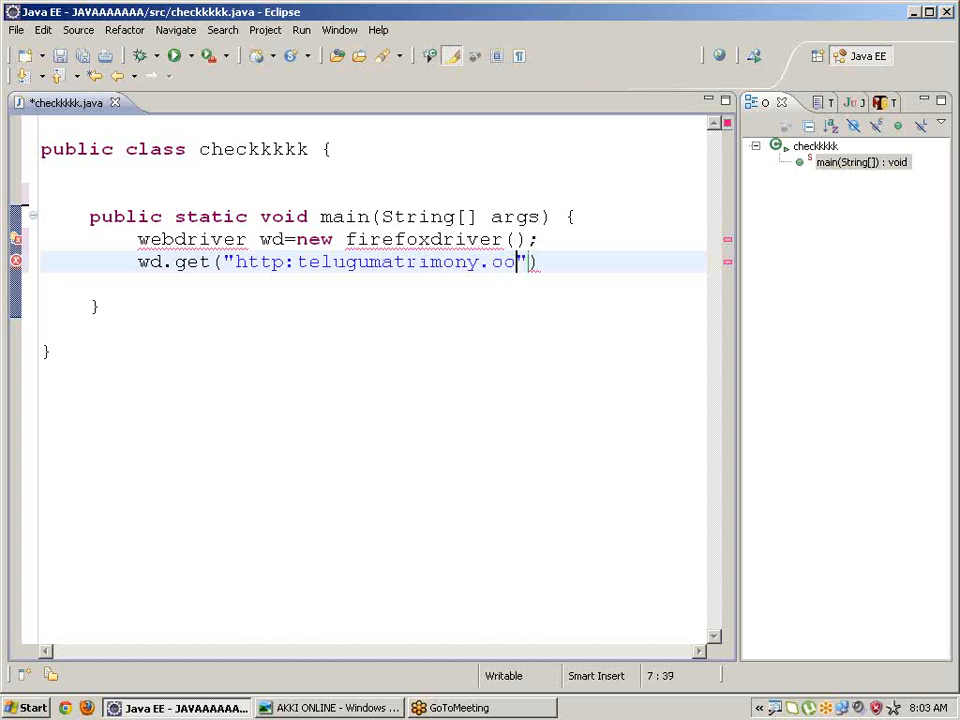
pyautogui.write('m')
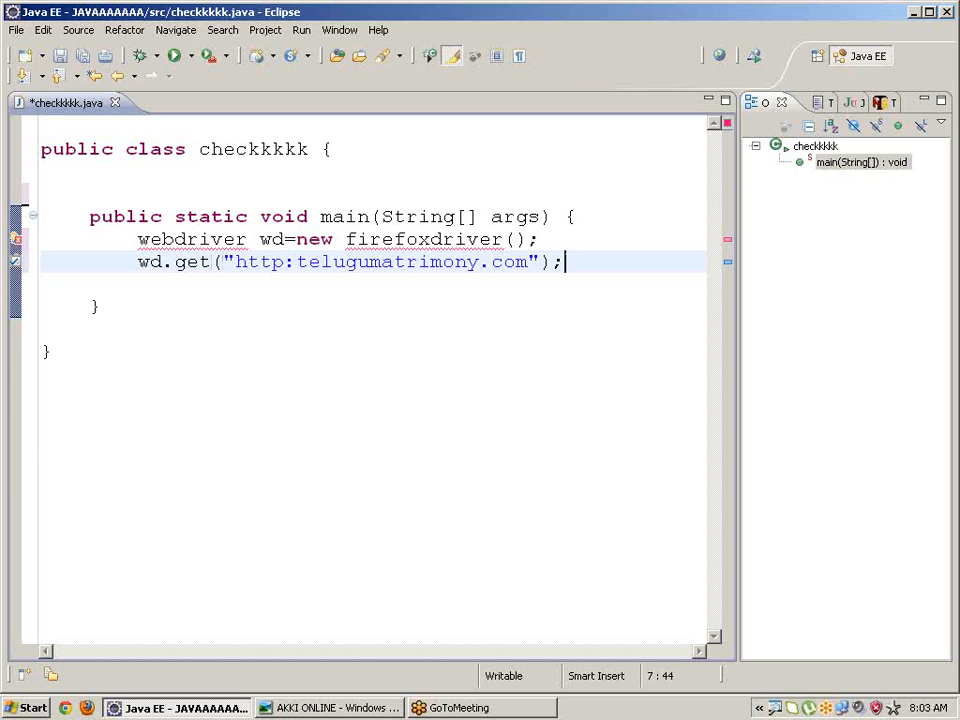
# Step: Begin list<webelement> check = wd.findElements(By.xpath(...)) for the checkbox lookup
pyautogui.write('w')
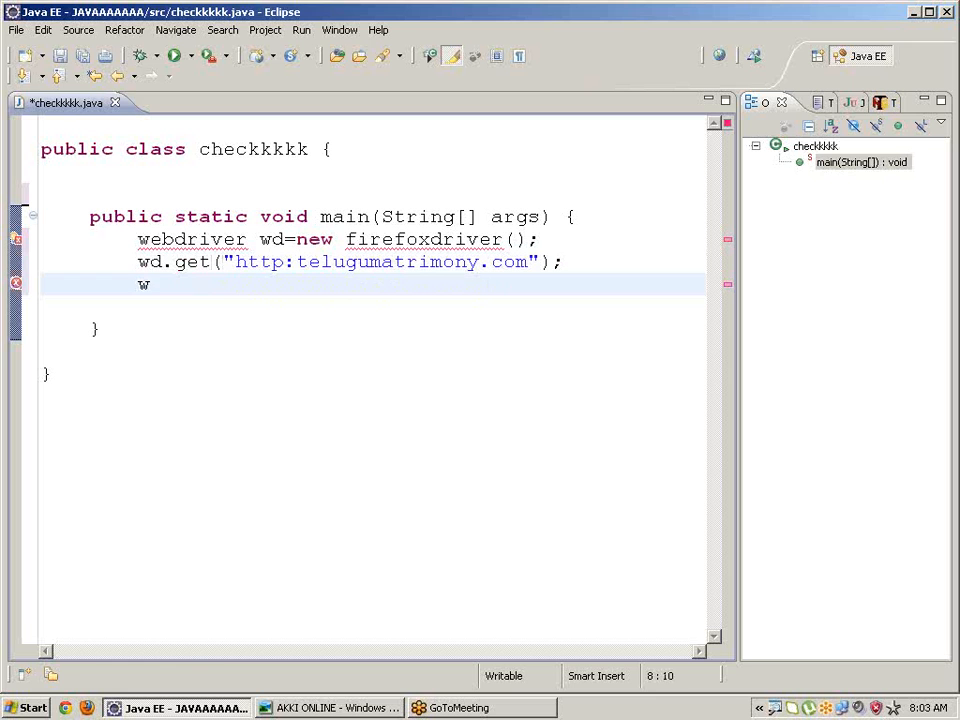
pyautogui.press('BackSpace')
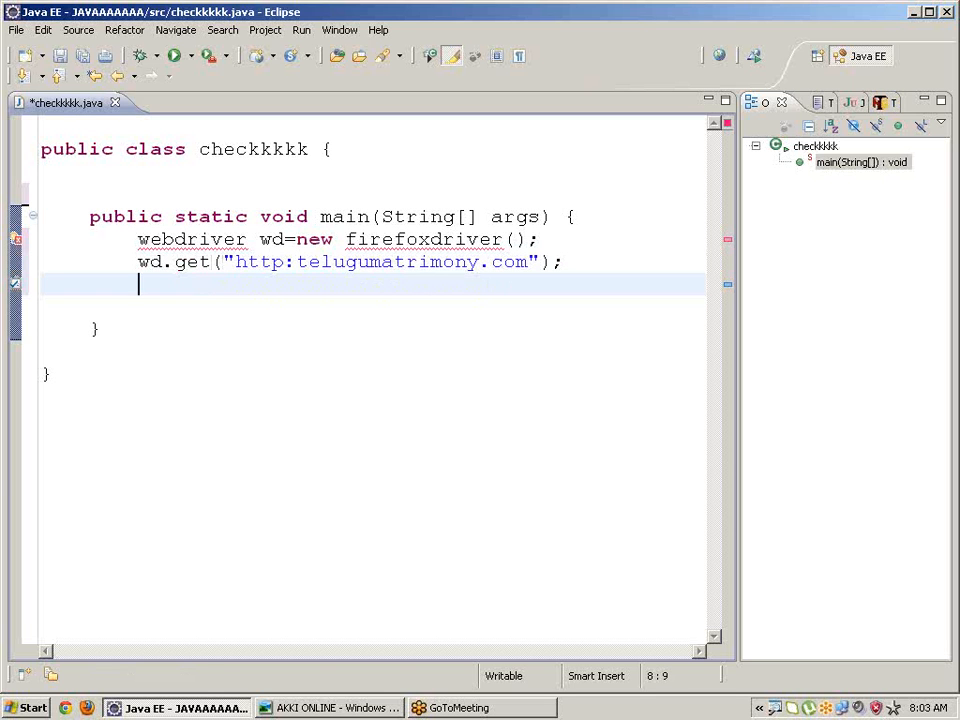
pyautogui.write('li')
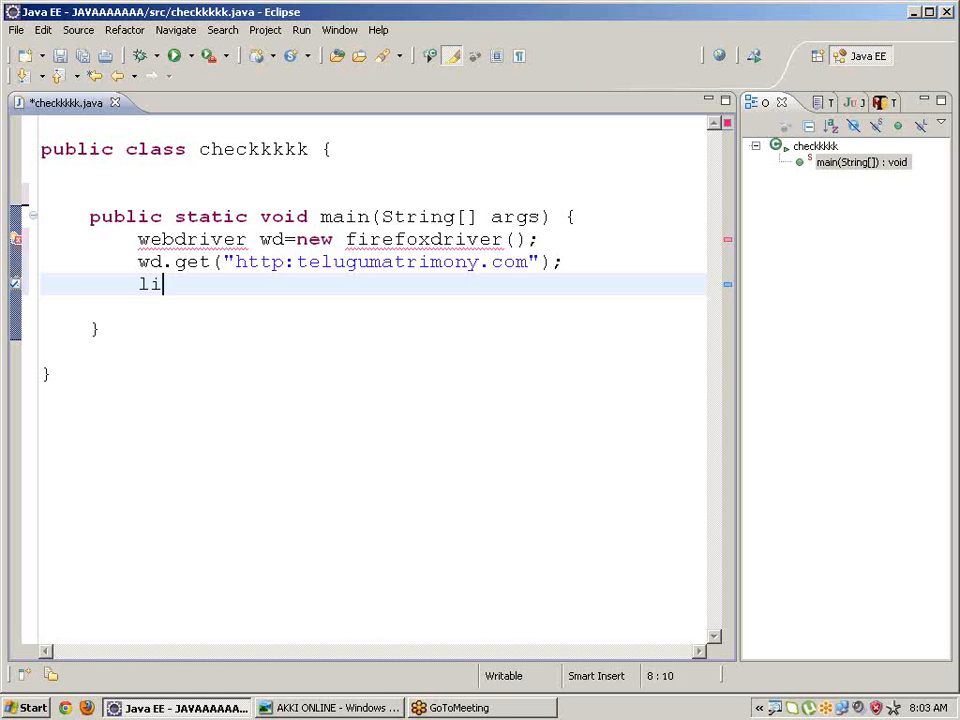
pyautogui.write('st<')
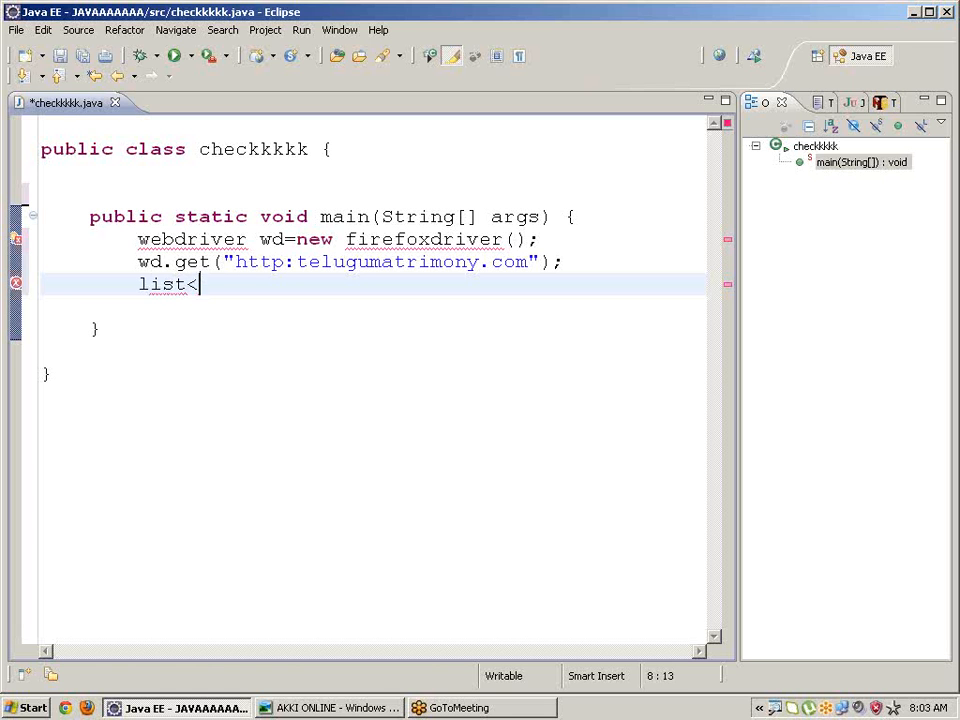
pyautogui.write('webe')
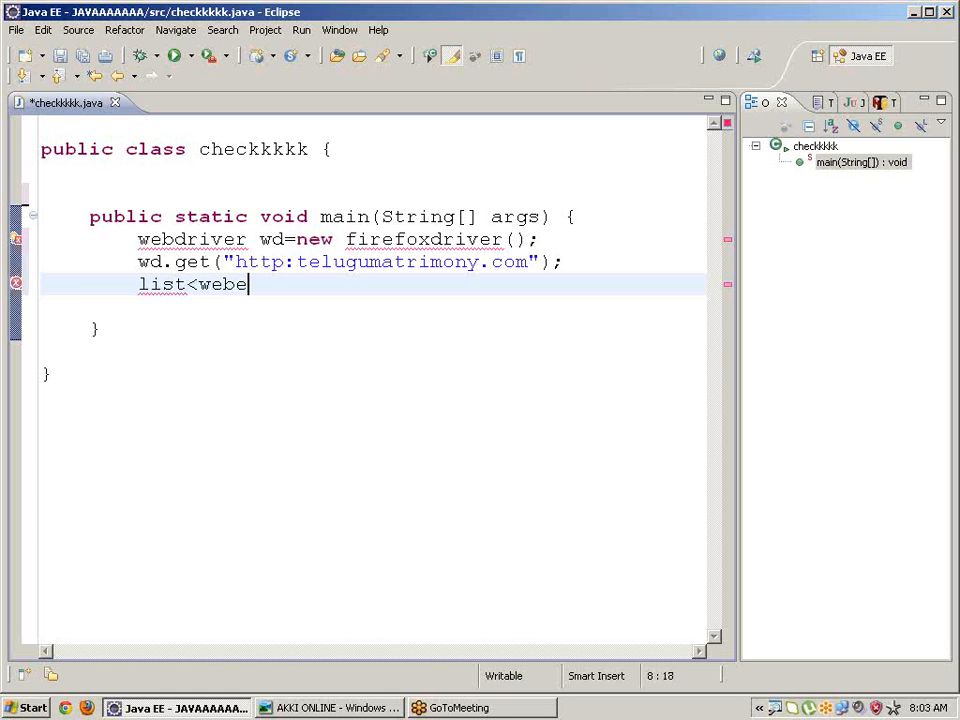
pyautogui.write('lement')
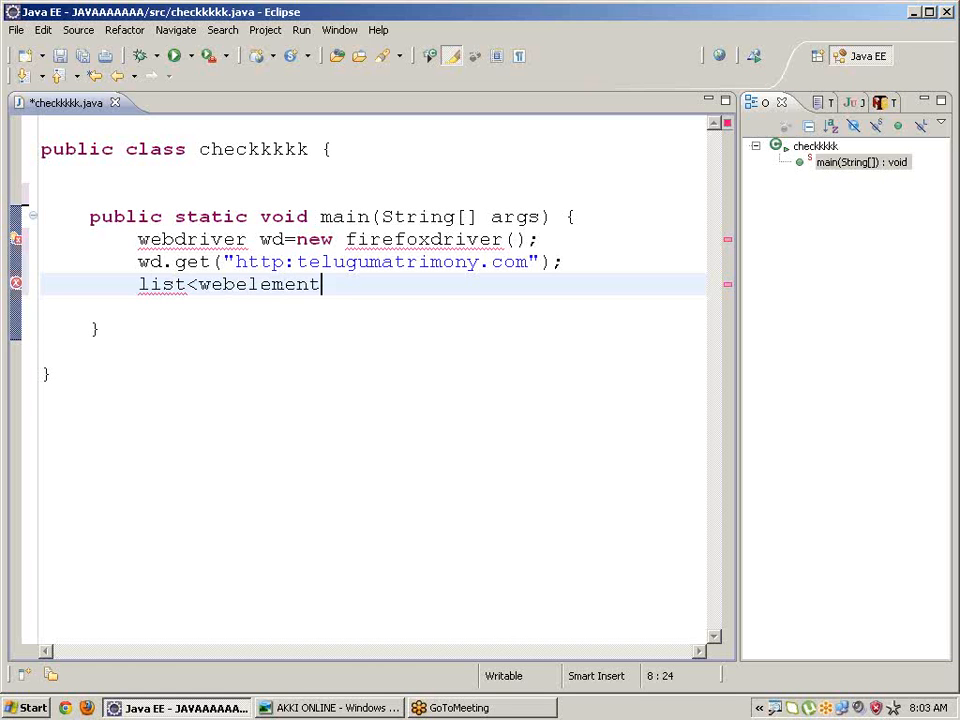
pyautogui.write('>')
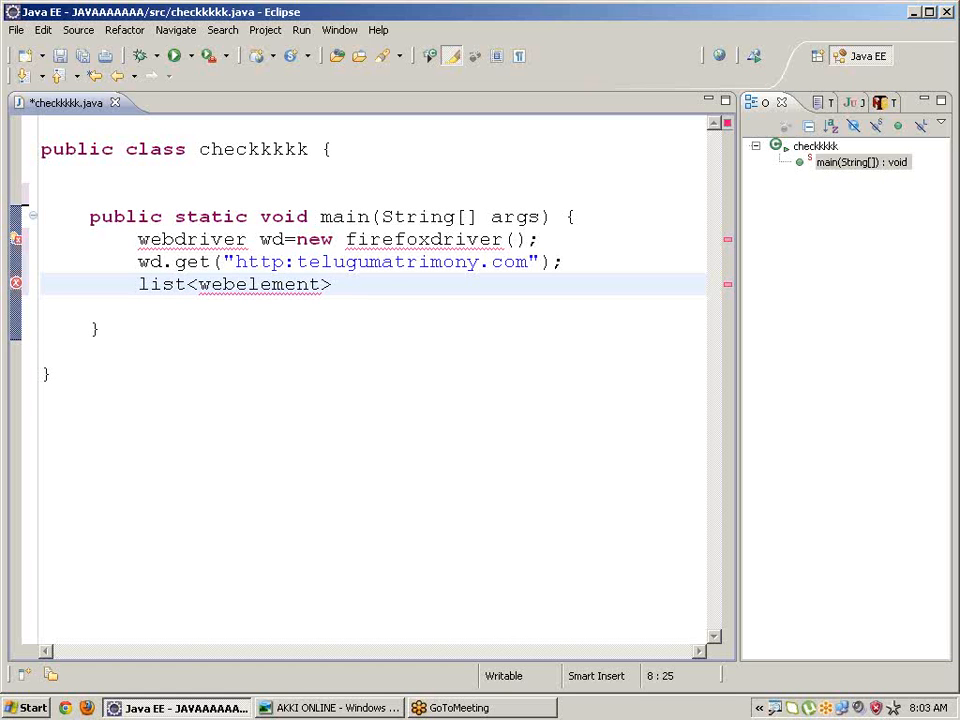
pyautogui.write('ch')
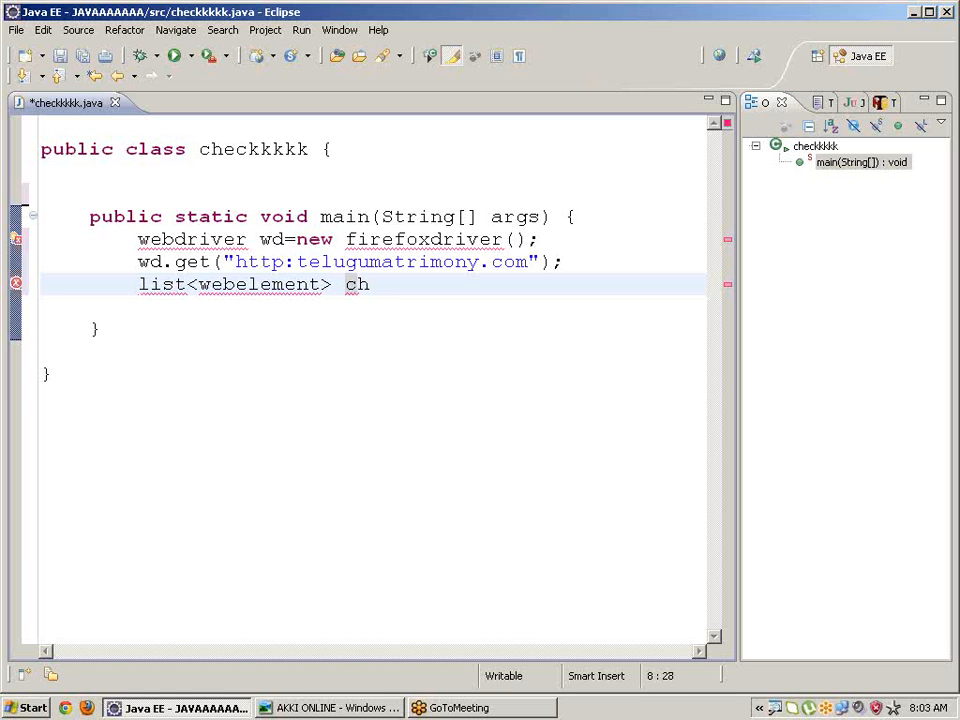
pyautogui.write('eck')
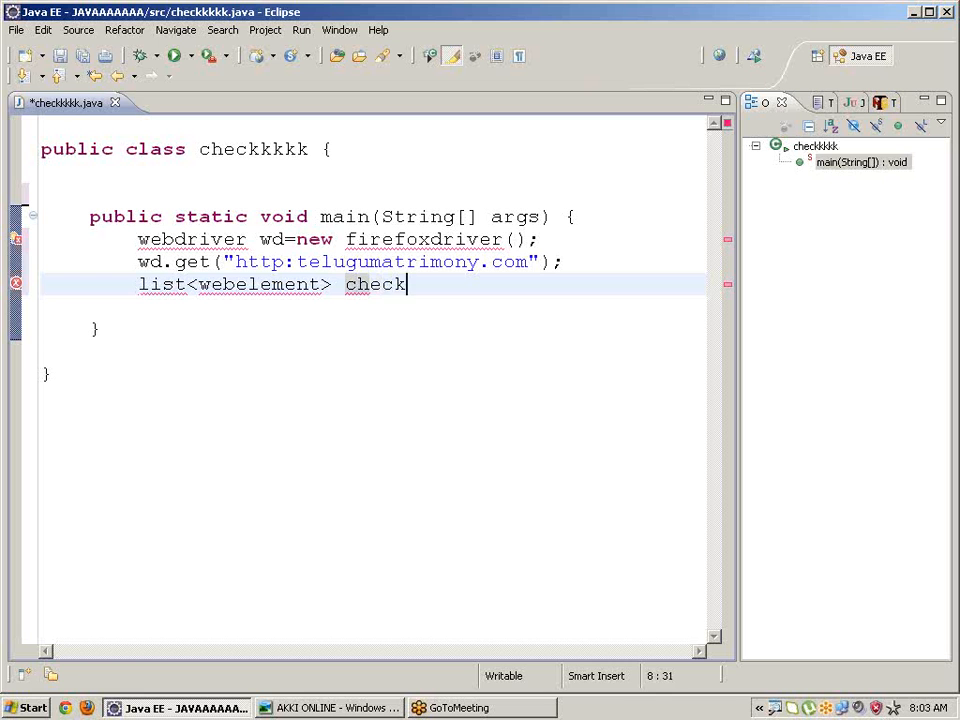
pyautogui.write('=')
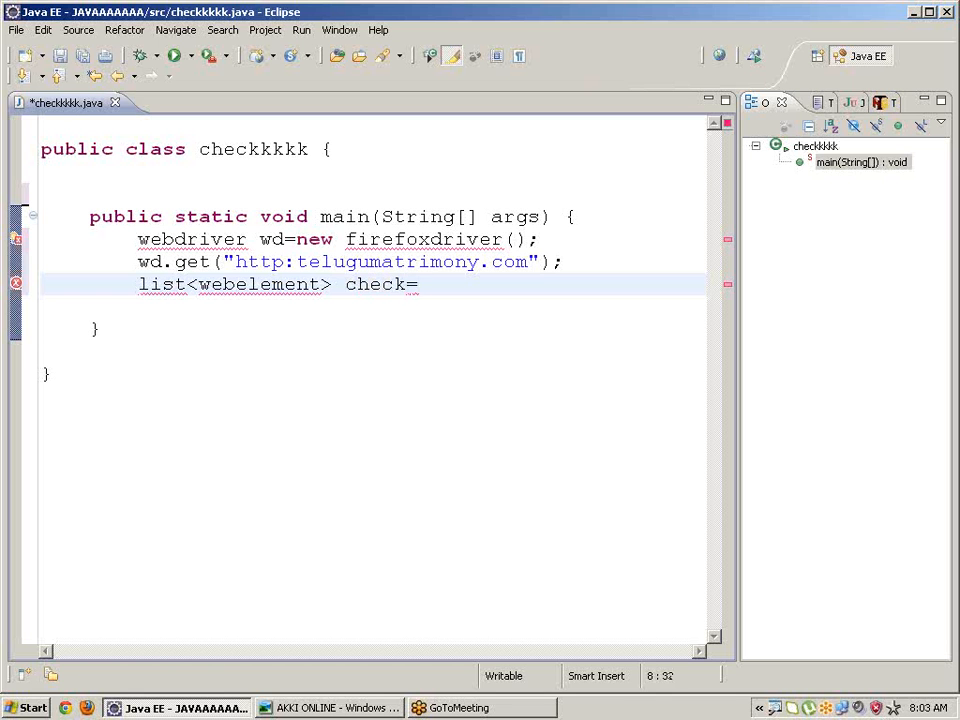
pyautogui.write('wd')
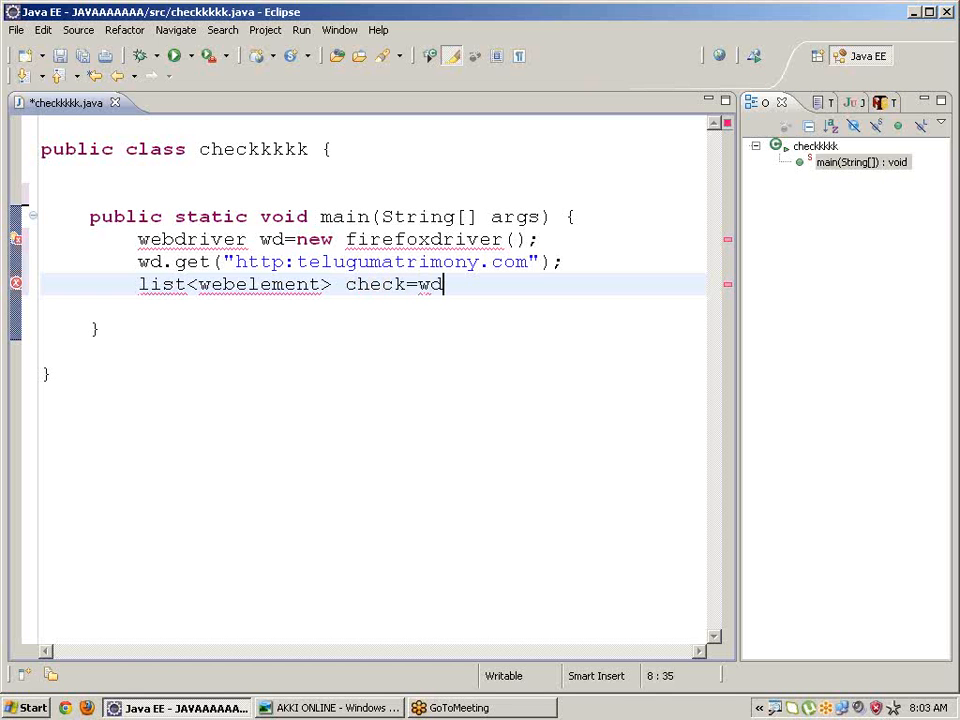
pyautogui.write('.findElements(arg0')
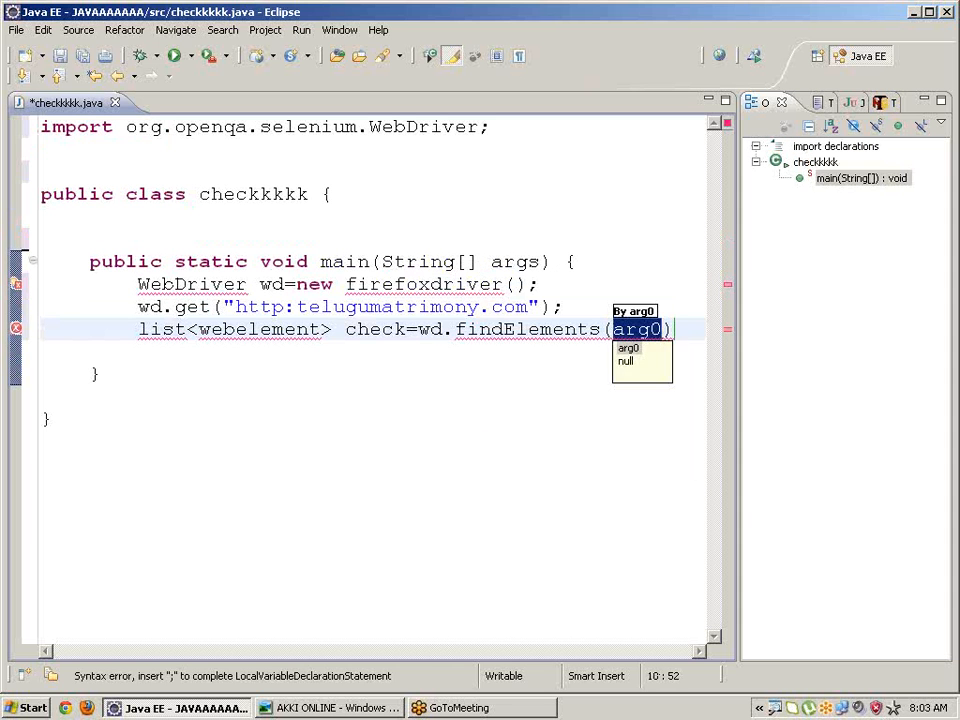
pyautogui.write('By.xpath(xpathExpression')
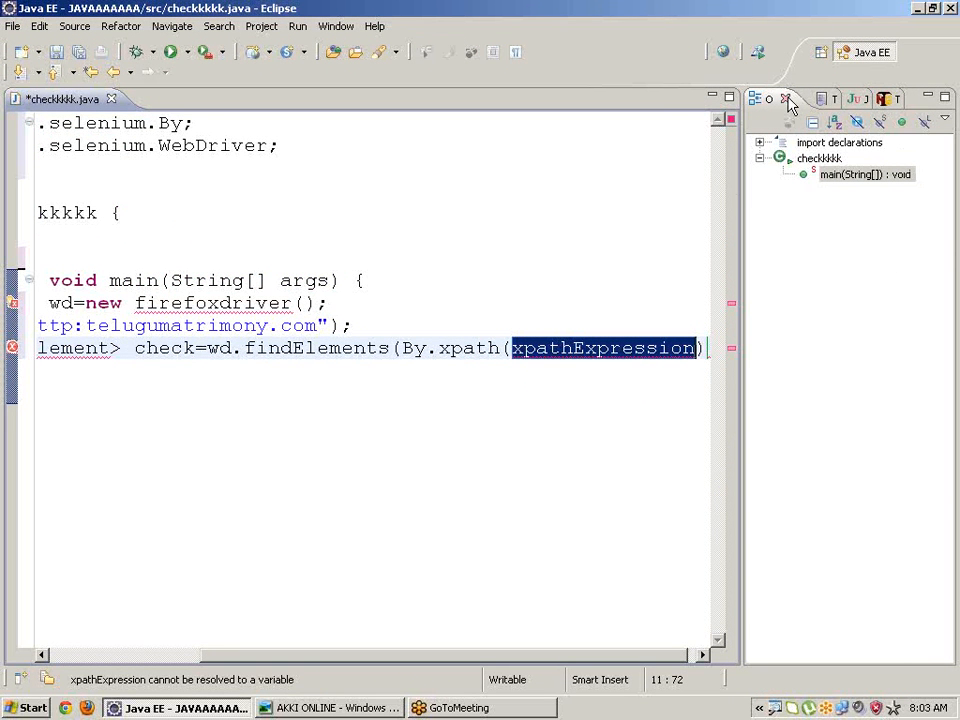
# Step: Hide the right-hand side views so the code editor spans the full window
pyautogui.click(772, 98)
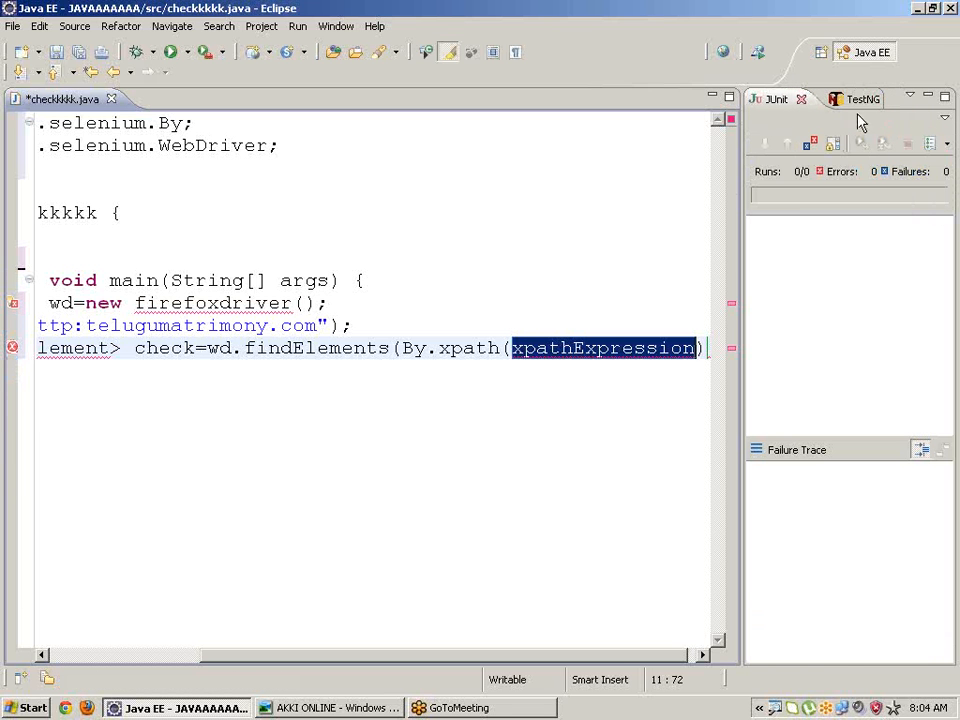
pyautogui.click(858, 100)
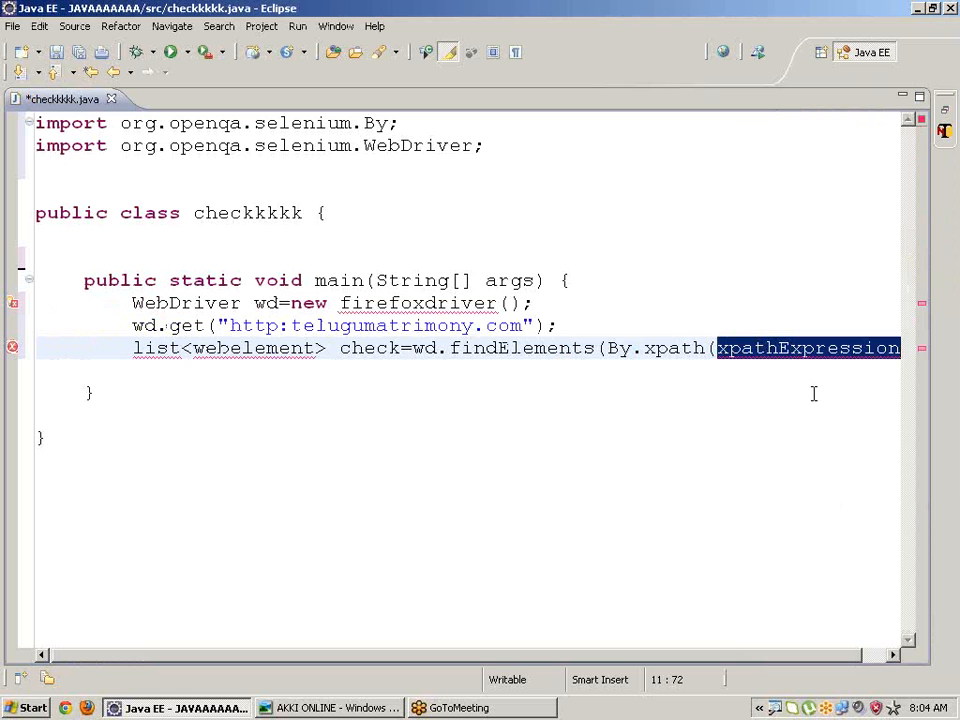
pyautogui.press('Delete')
pyautogui.write('"')
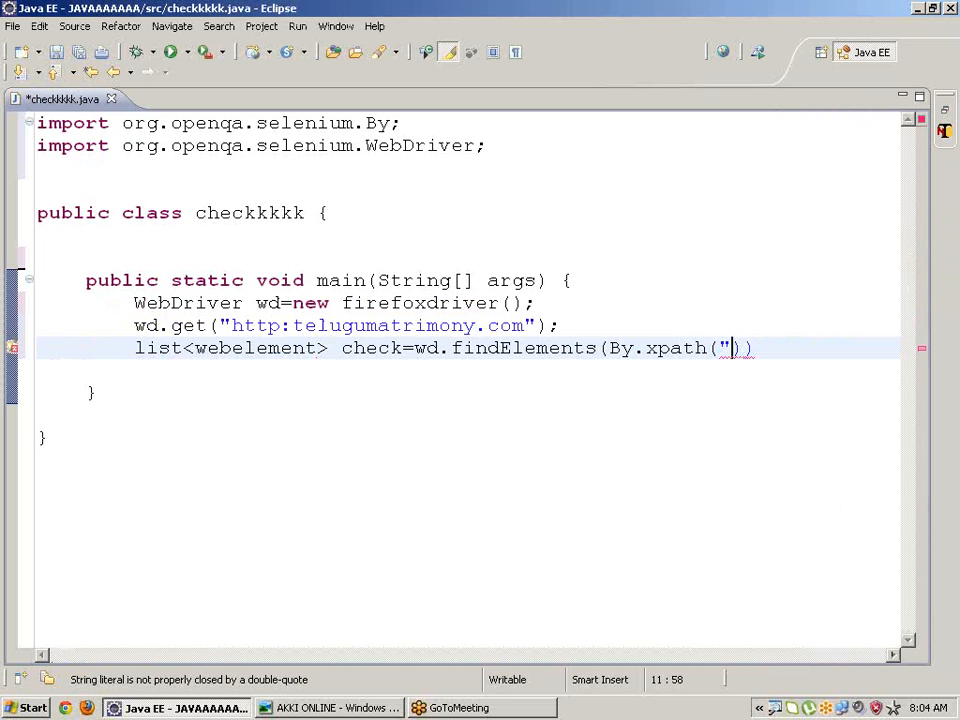
pyautogui.write('//in')
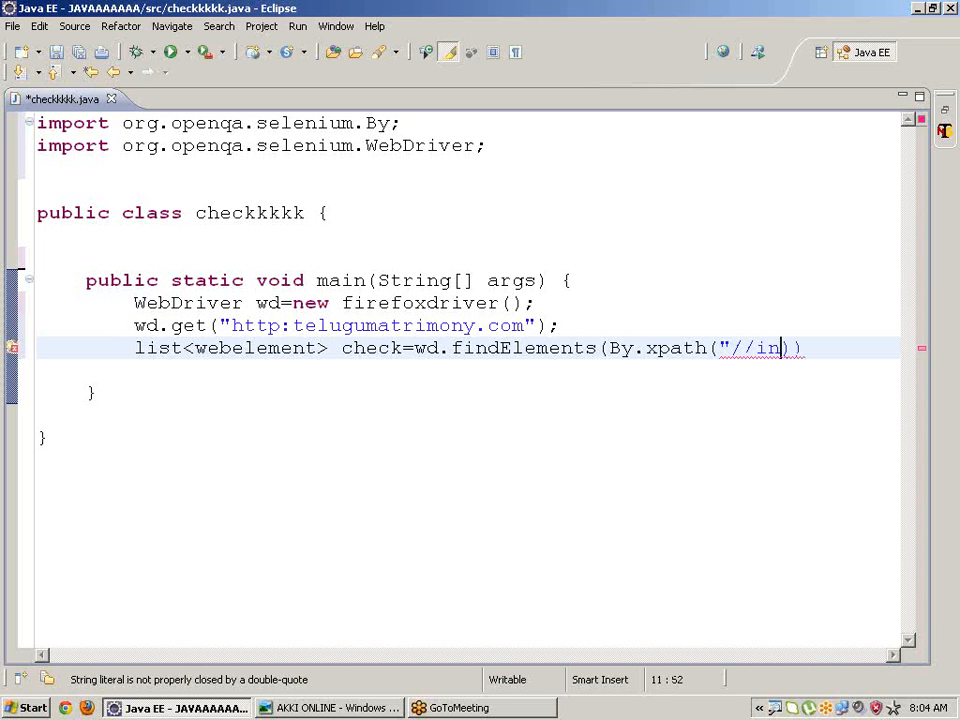
pyautogui.write('put')
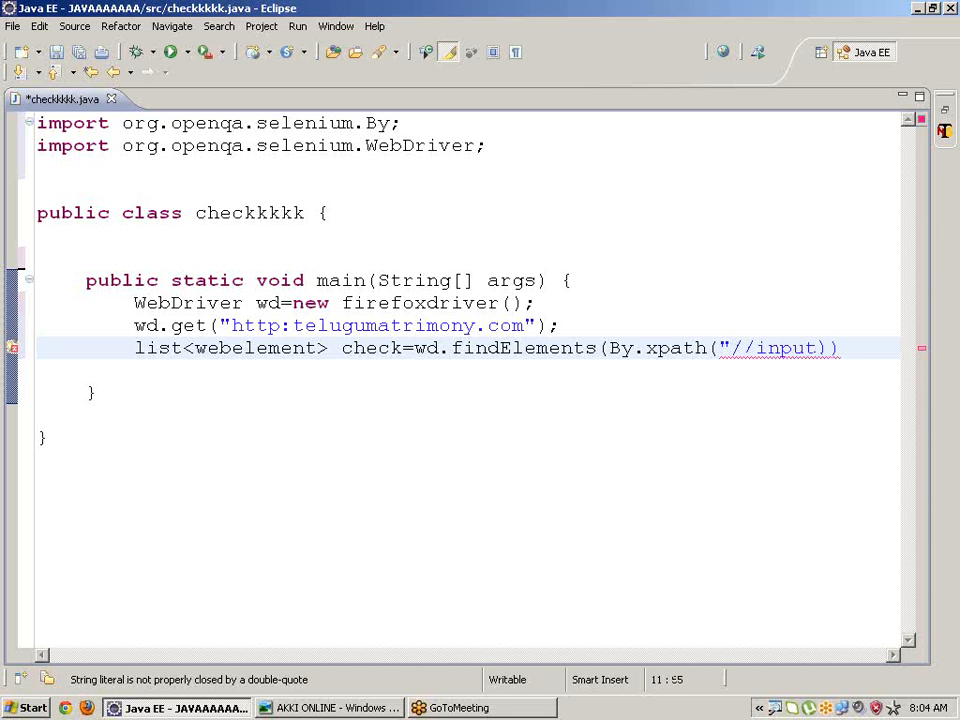
pyautogui.write('[]')
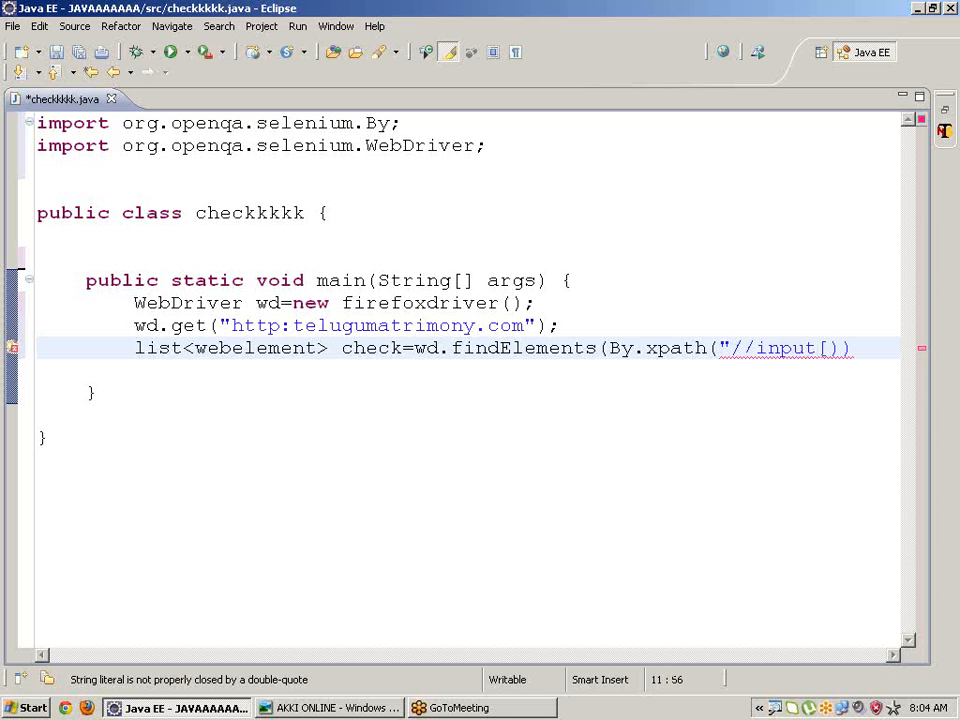
pyautogui.write('@')
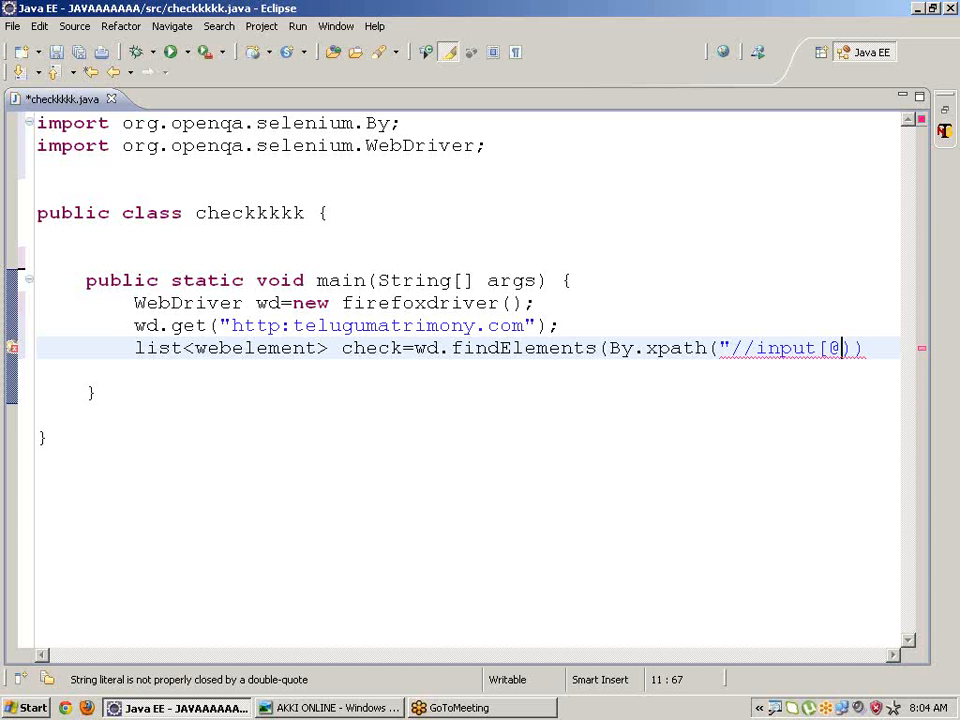
pyautogui.write('type')
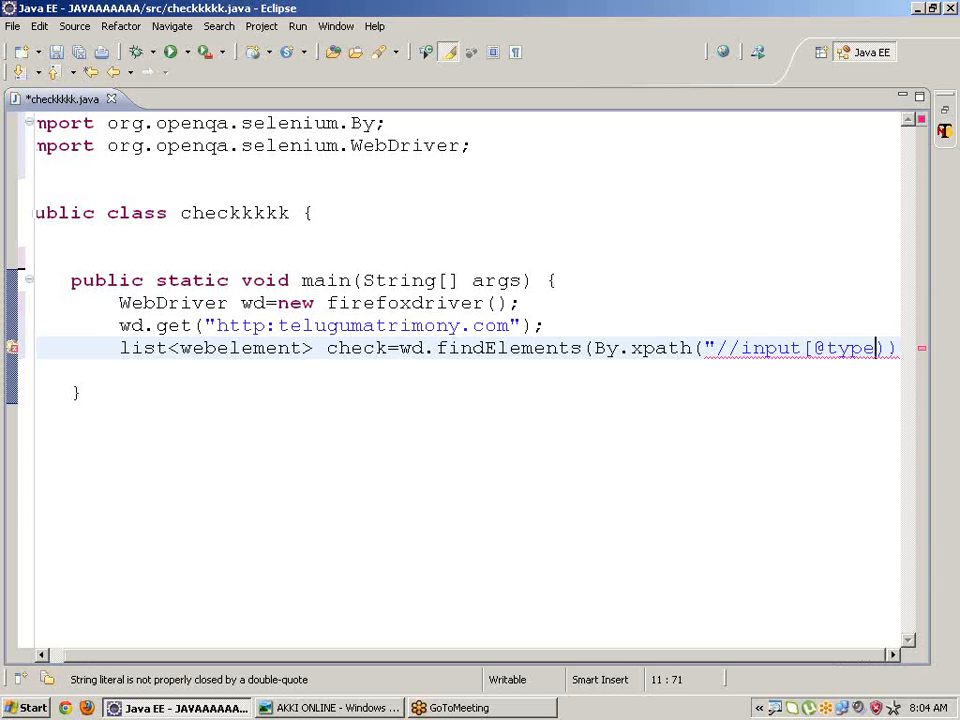
pyautogui.write('=')
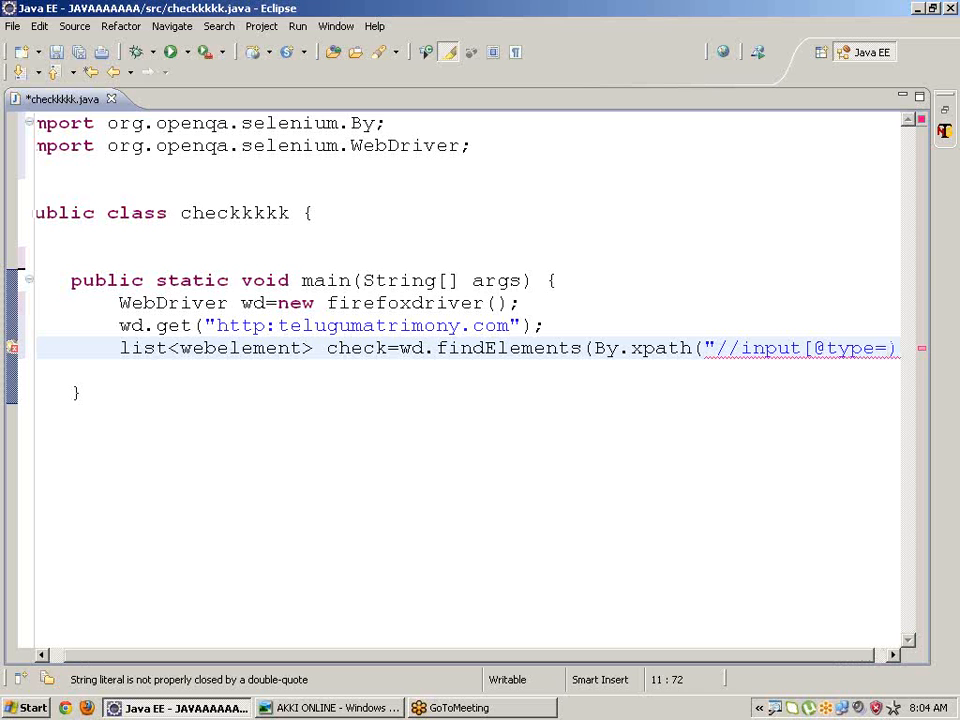
pyautogui.write("'")
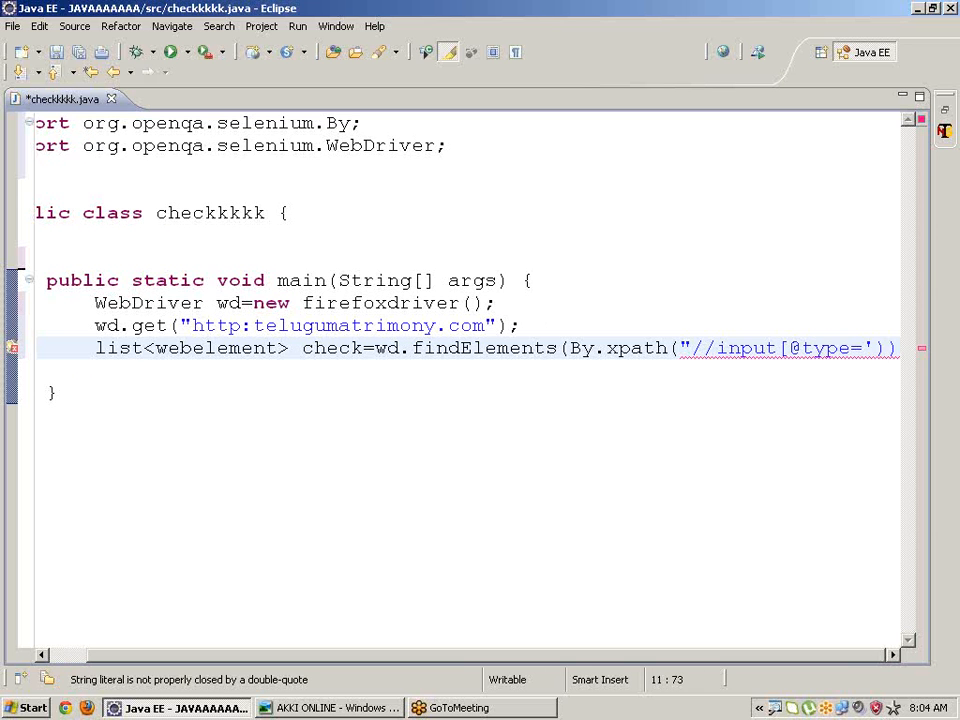
pyautogui.write('chec')
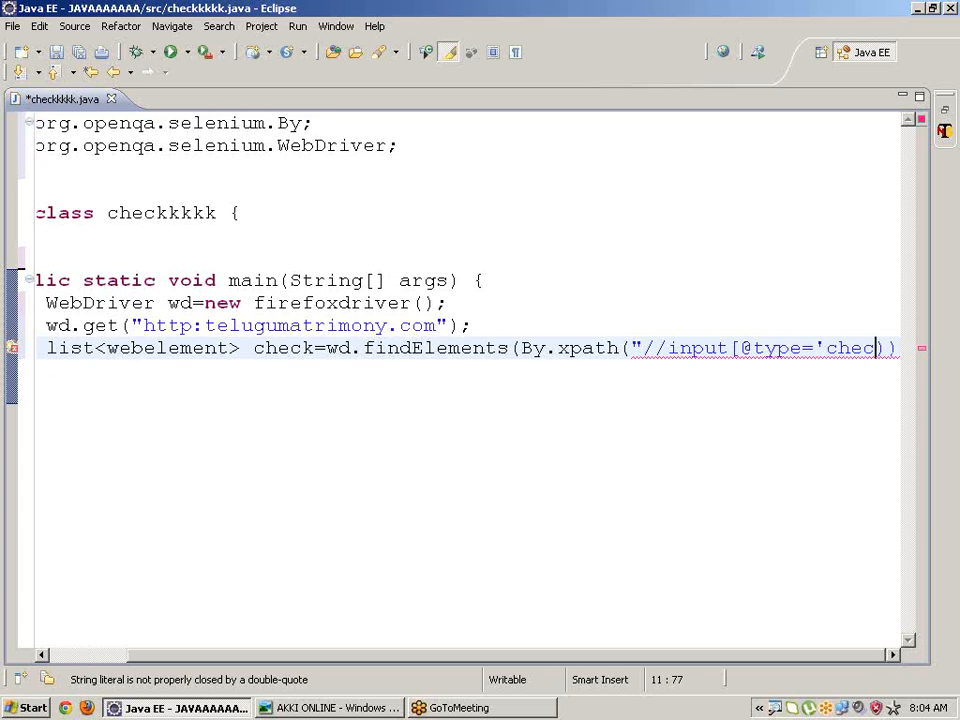
pyautogui.write('kbox\']"')
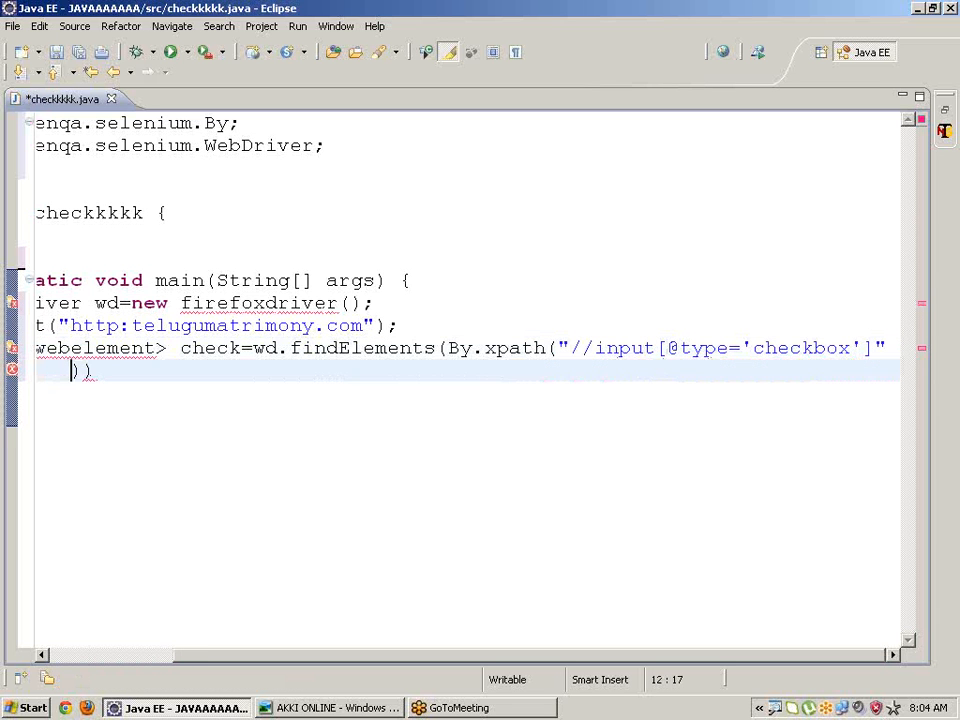
# Step: Close the findElements statement with the missing parenthesis and semicolon
pyautogui.write(';')
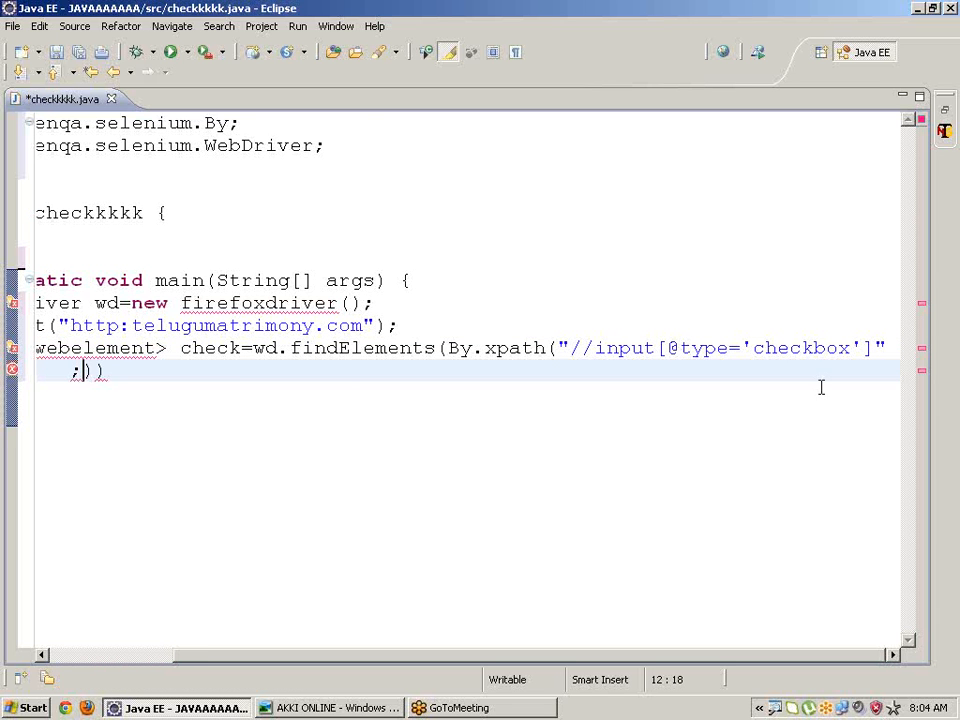
pyautogui.hscroll(-3)
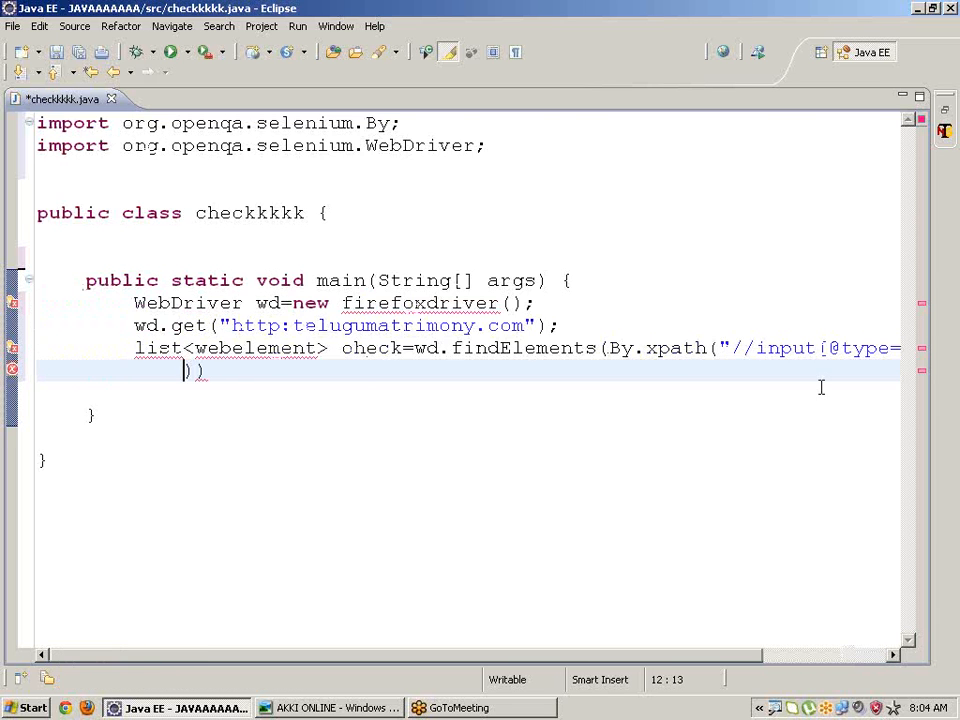
pyautogui.click(210, 372)
pyautogui.write("'checkbox")
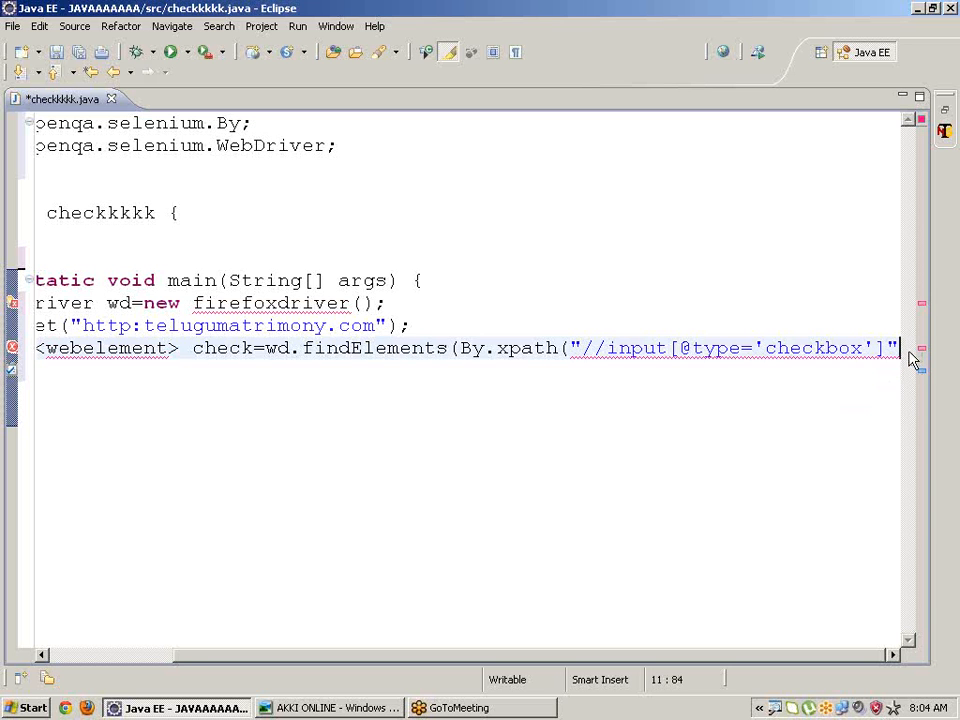
pyautogui.write(')')
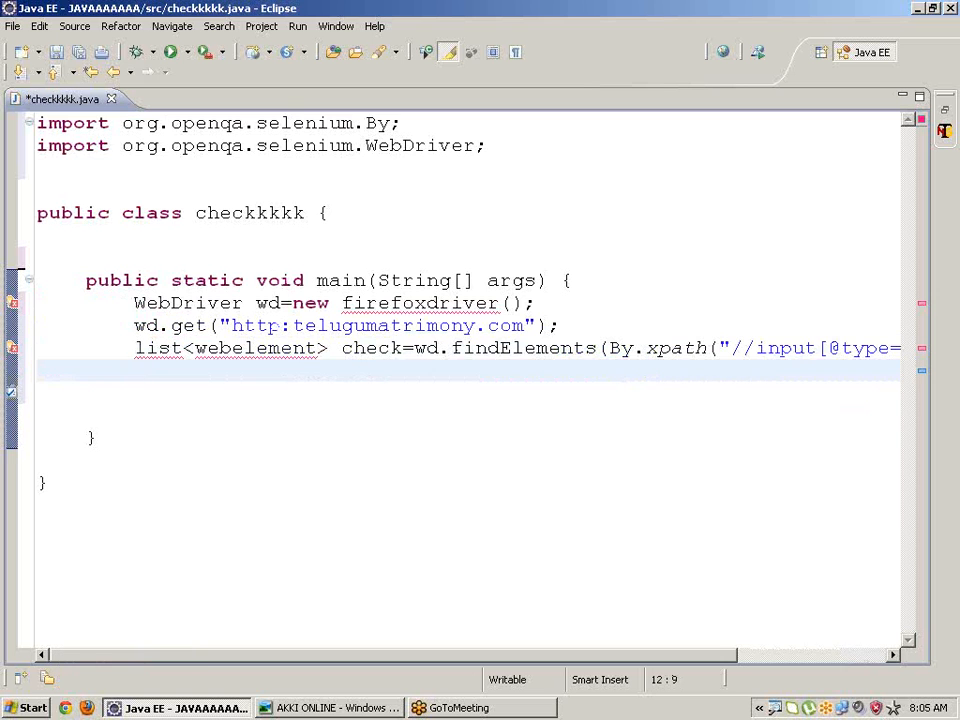
# Step: Add System.out.println(check.size) and quick-fix the List and WebElement imports
pyautogui.write('sys')
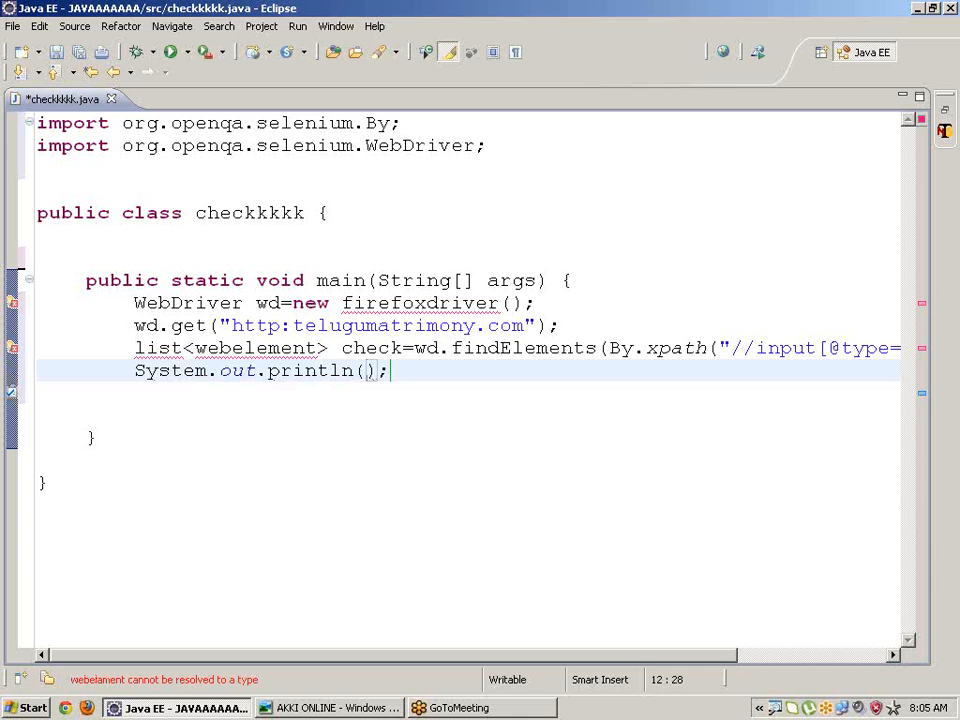
pyautogui.write('c')
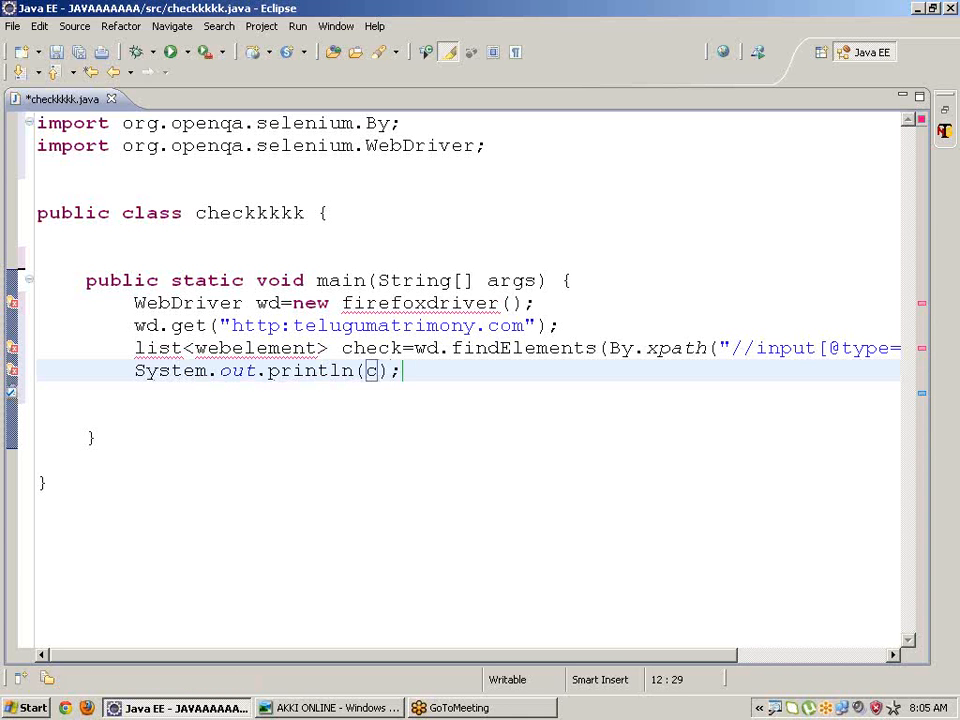
pyautogui.write('heck')
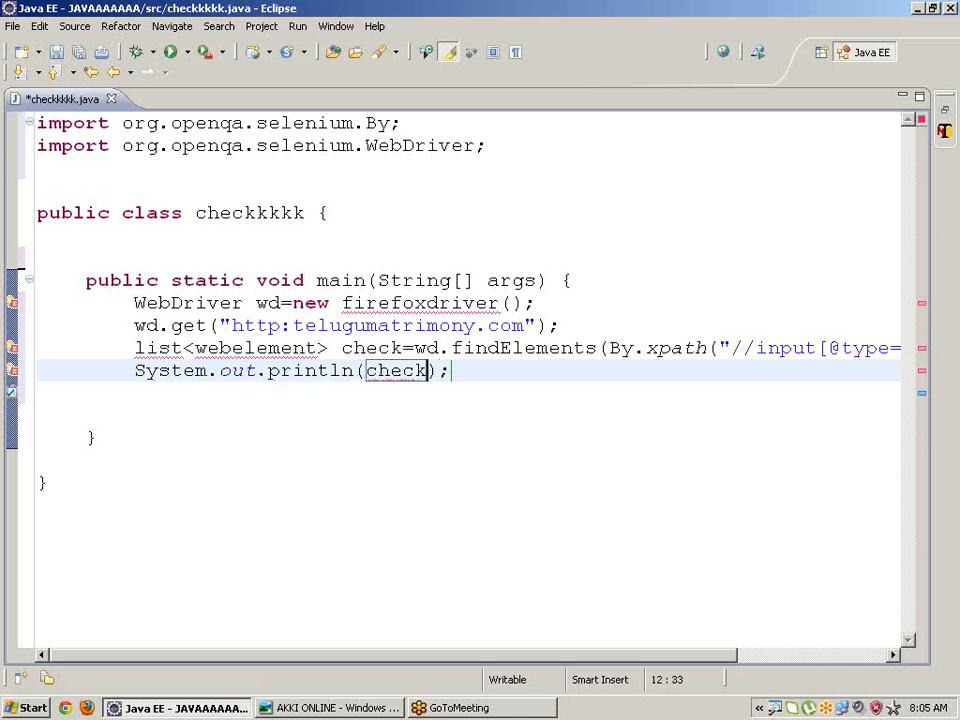
pyautogui.write('.s')
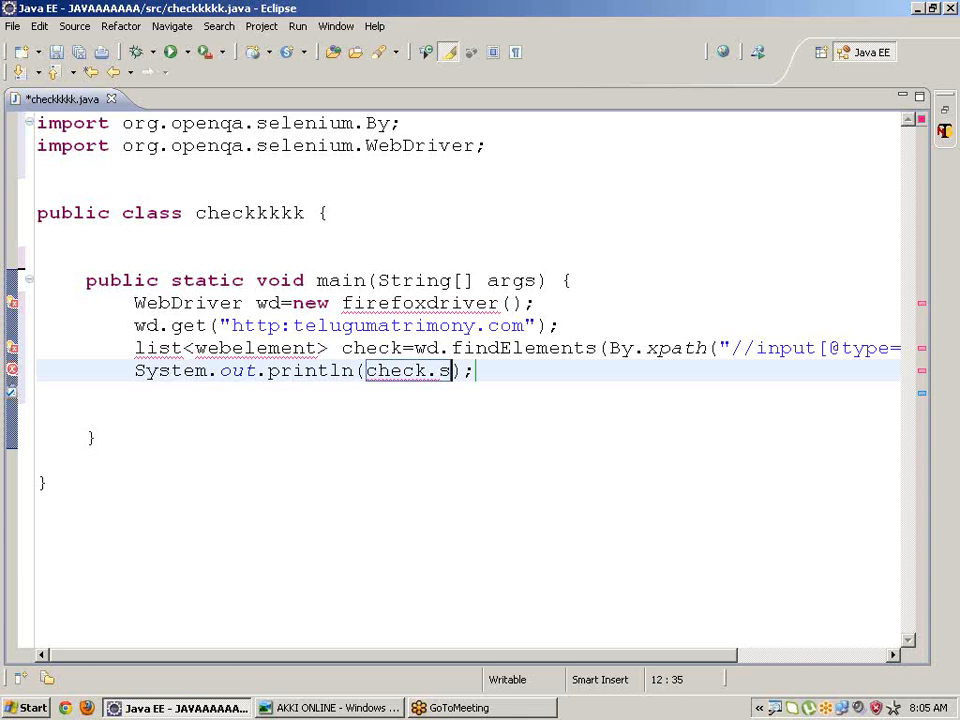
pyautogui.write('iz')
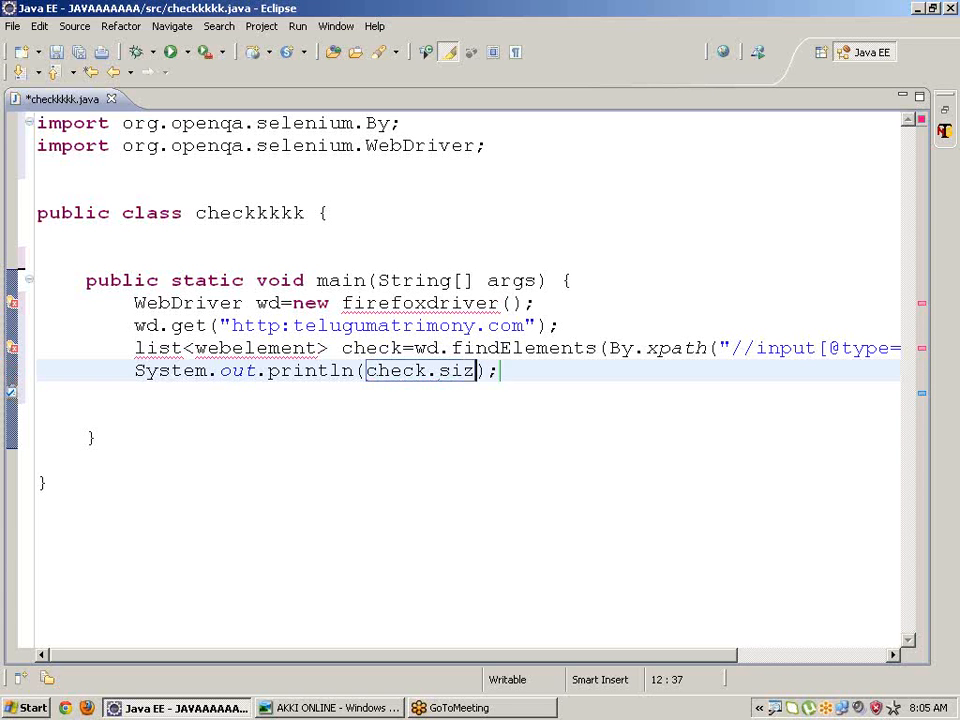
pyautogui.write('e')
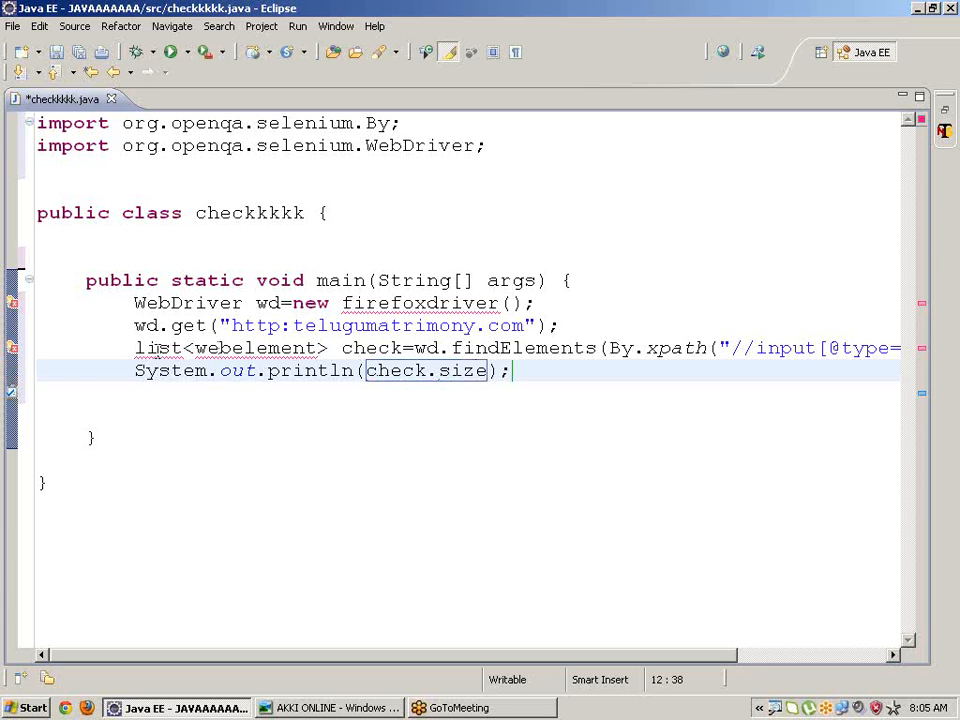
pyautogui.click(158, 348)
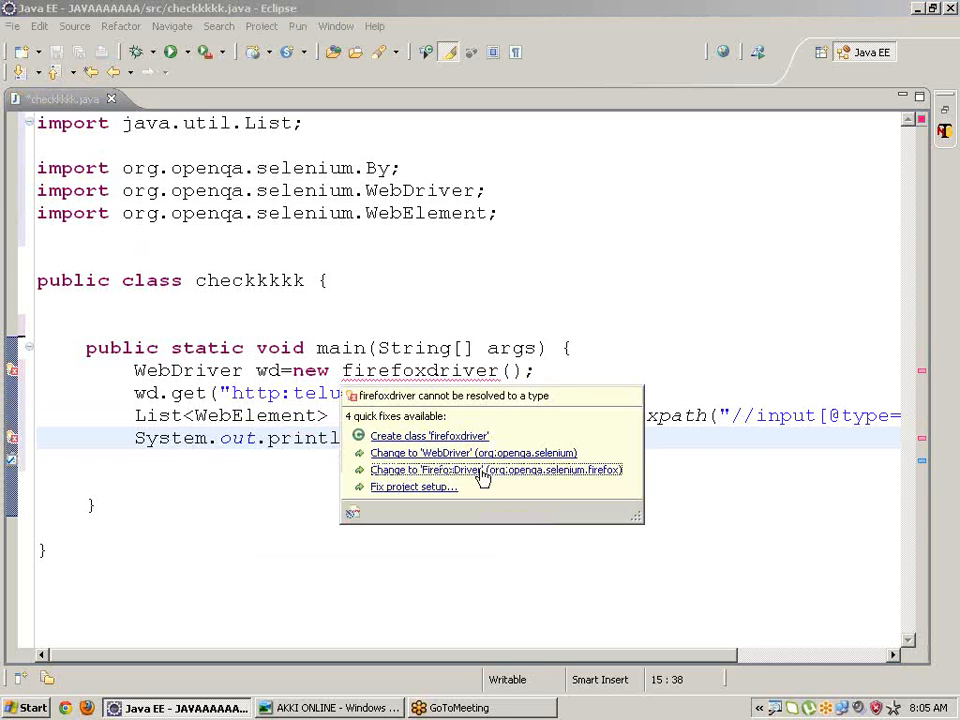
# Step: Import FirefoxDriver, correct check.size() and run the program
pyautogui.click(496, 470)
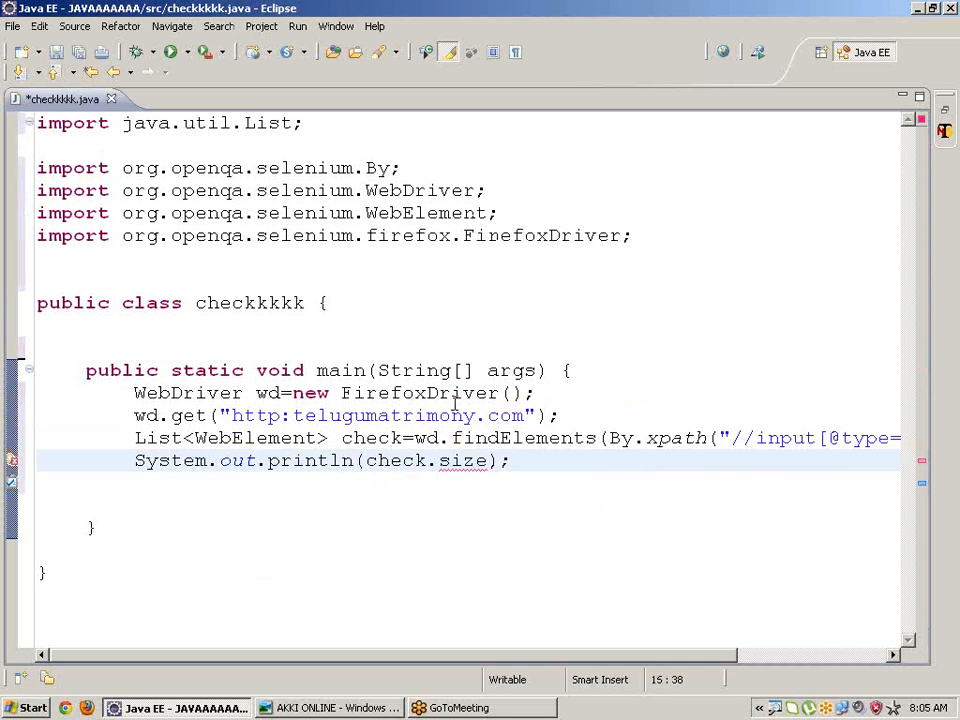
pyautogui.write('()')
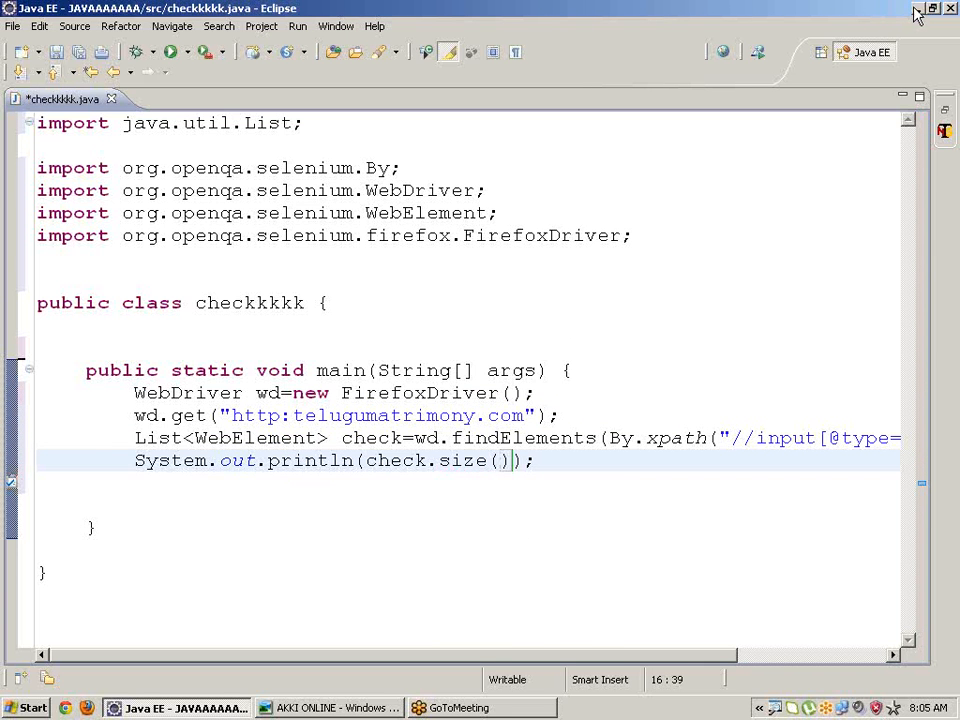
pyautogui.click(932, 8)
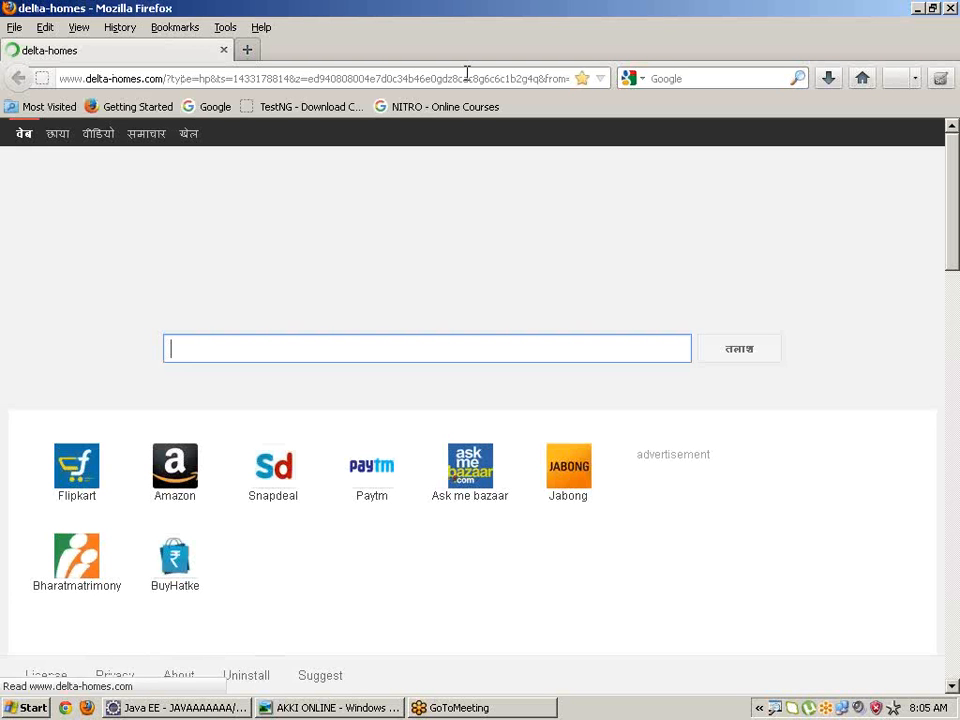
# Step: Look over the loaded Telugu Matrimony registration page, then minimise Firefox back to Eclipse
pyautogui.write('telugumatrimony.com')
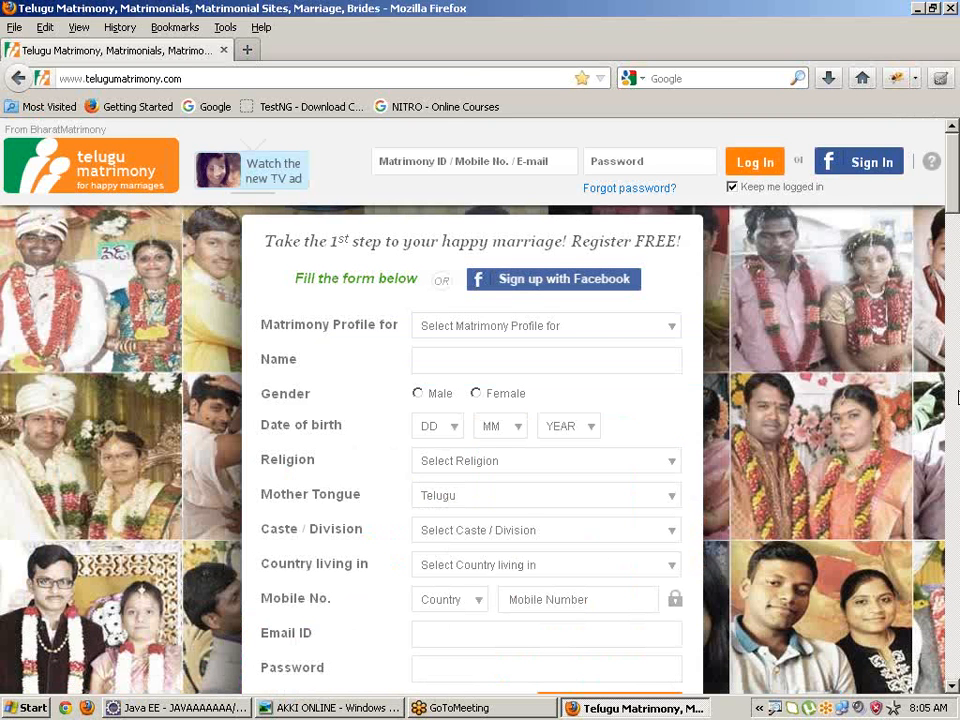
pyautogui.scroll(-3)
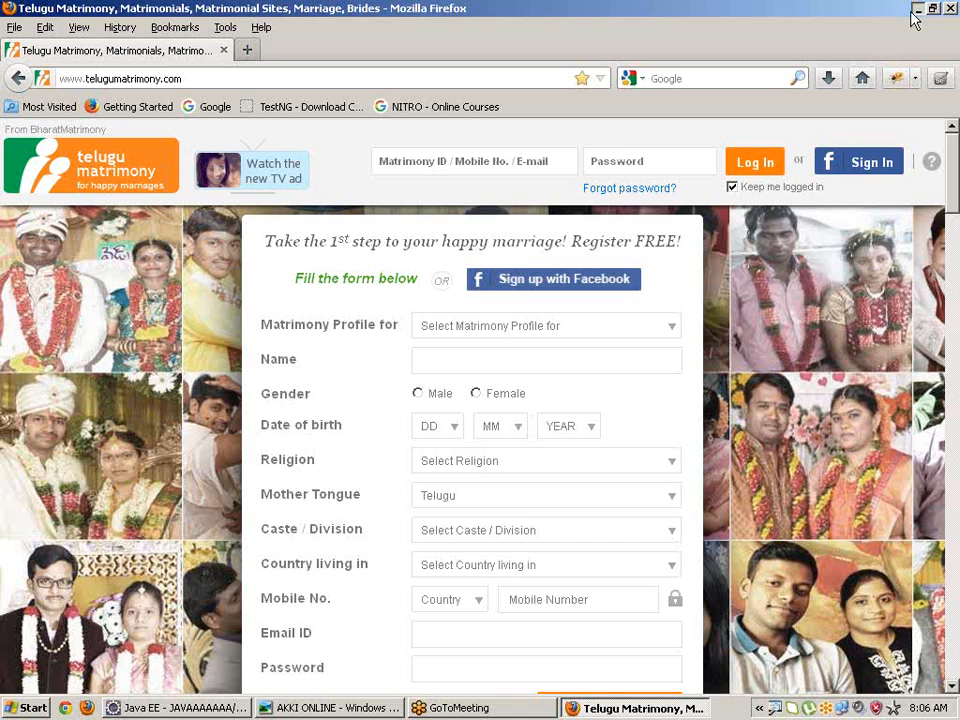
pyautogui.click(916, 8)
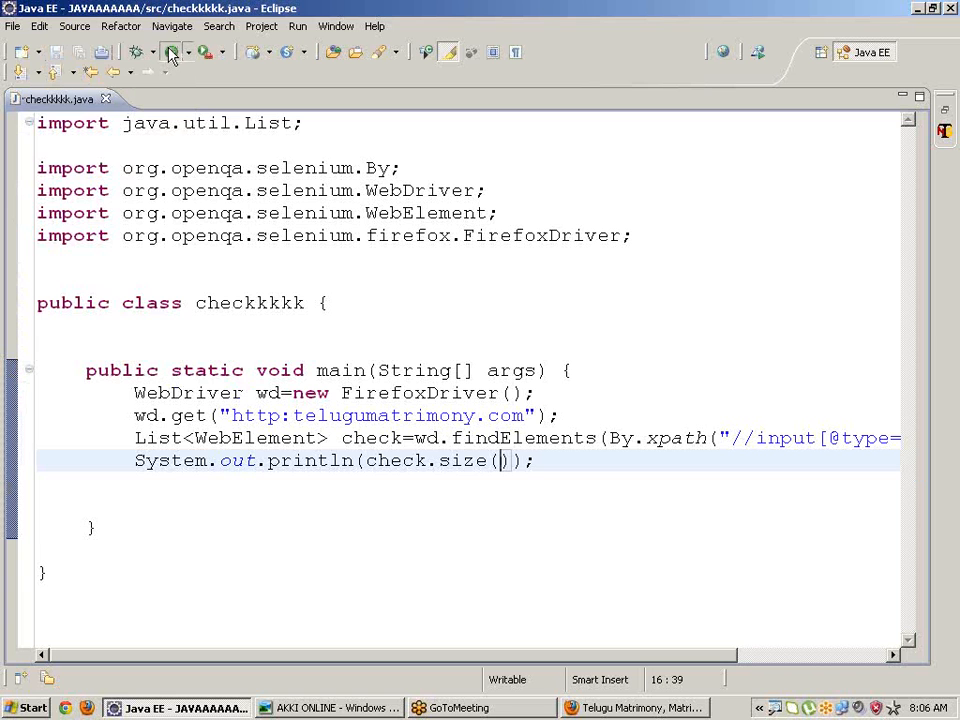
pyautogui.moveTo(176, 52)
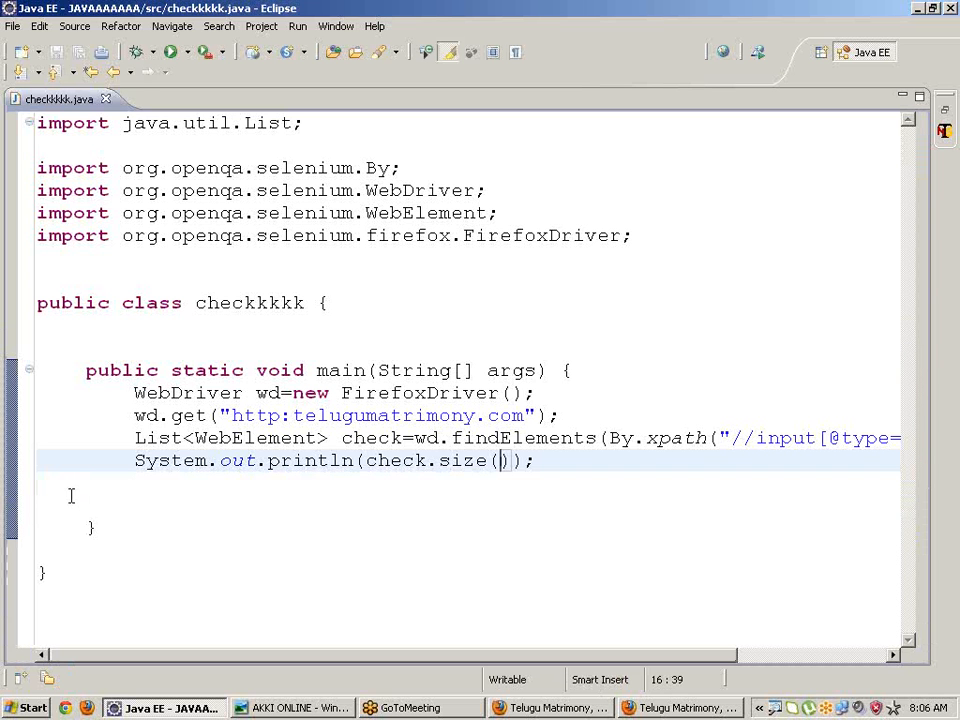
pyautogui.moveTo(68, 484)
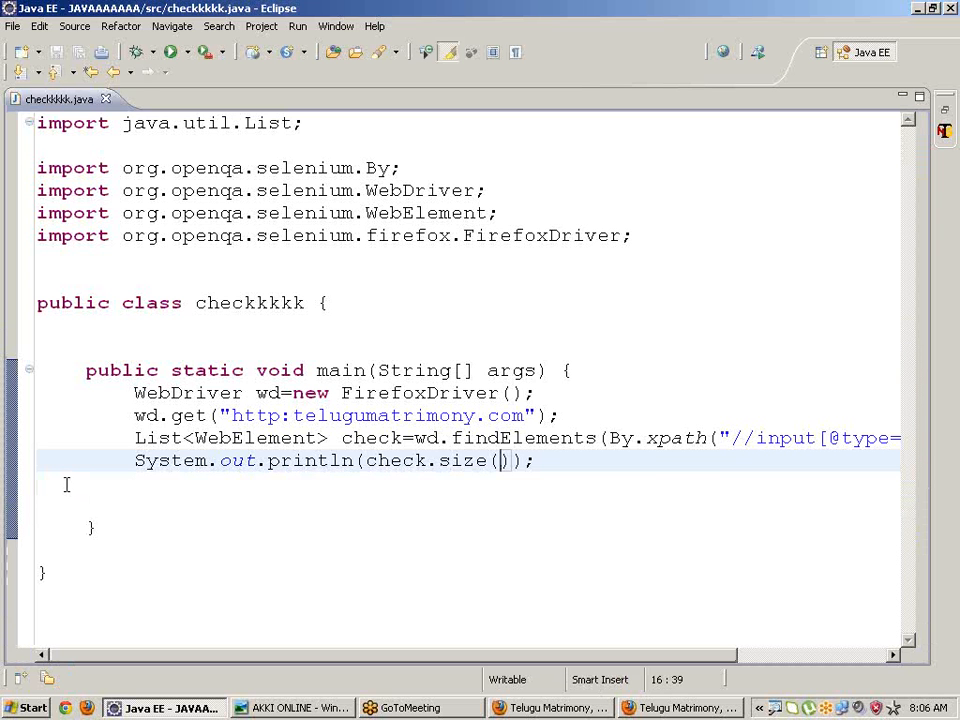